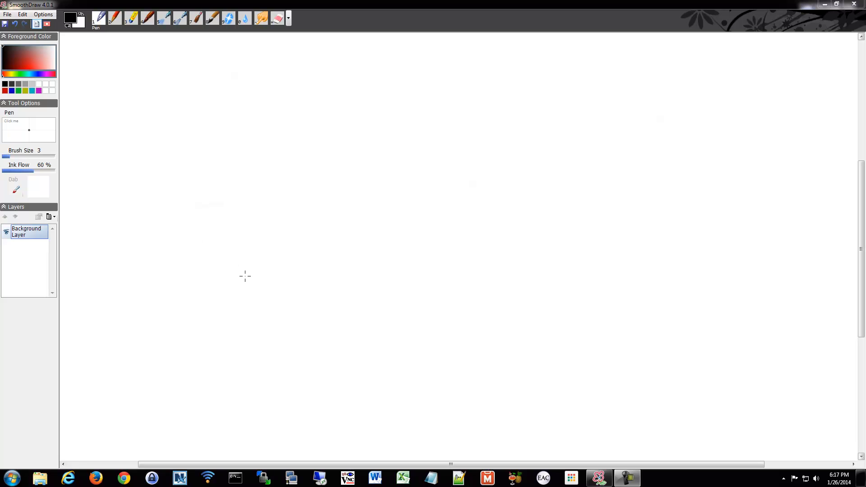
mouse_move(255, 202)
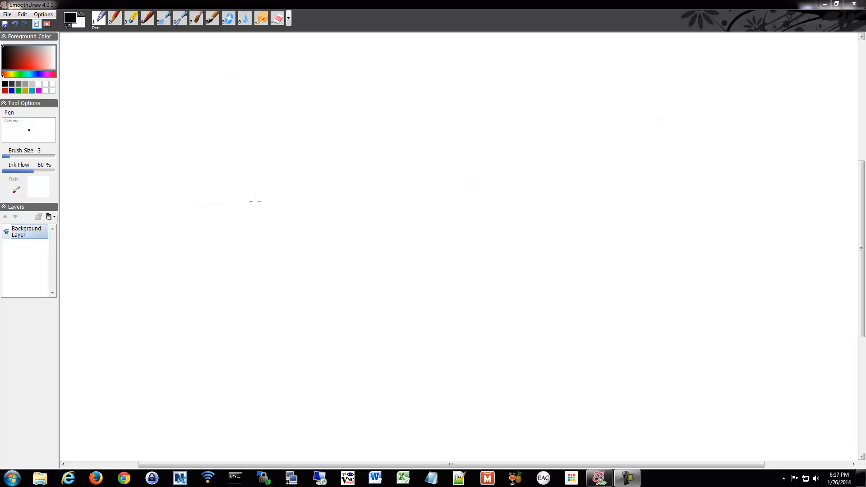
mouse_move(263, 238)
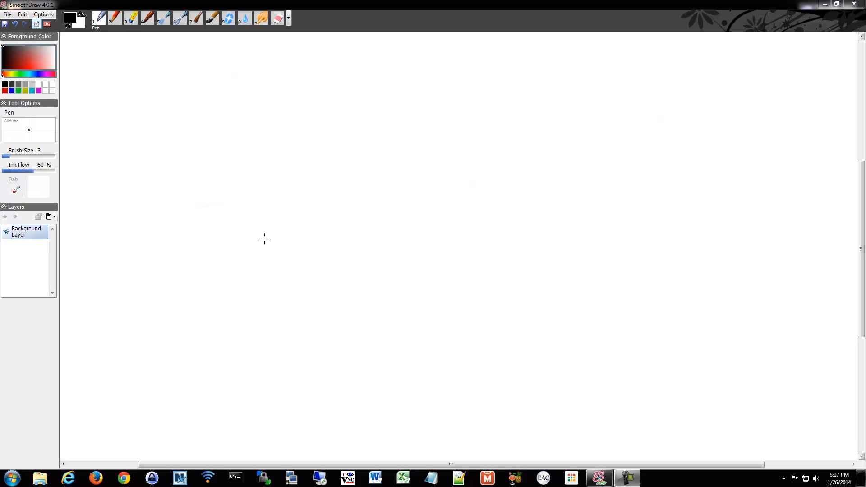
mouse_move(228, 243)
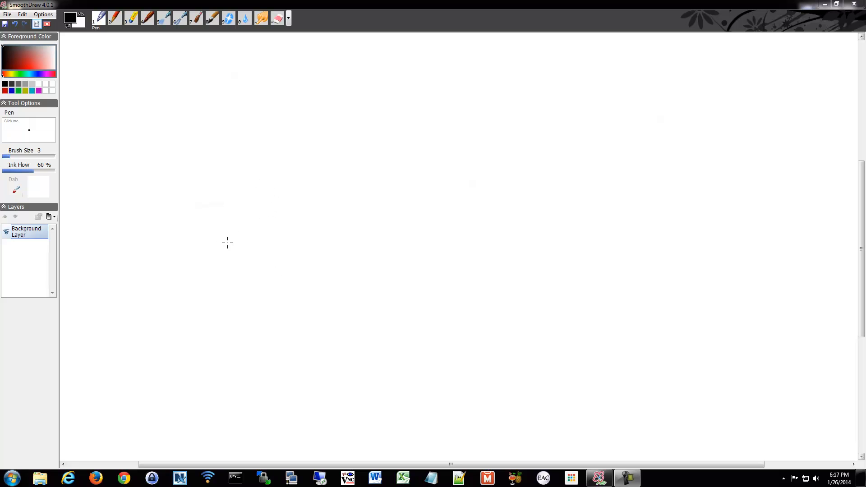
mouse_move(232, 134)
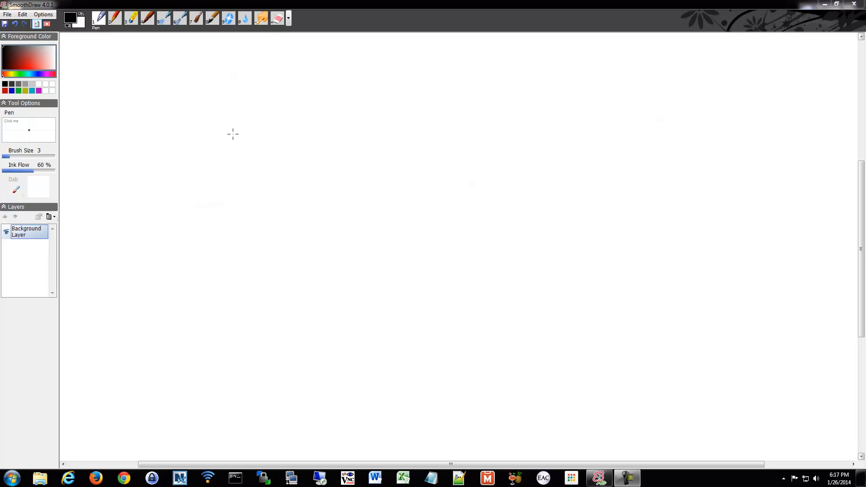
mouse_move(171, 100)
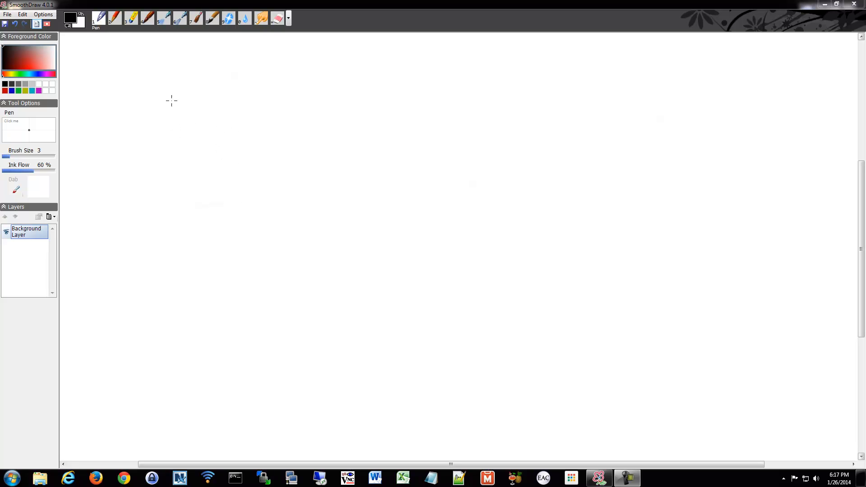
mouse_move(140, 95)
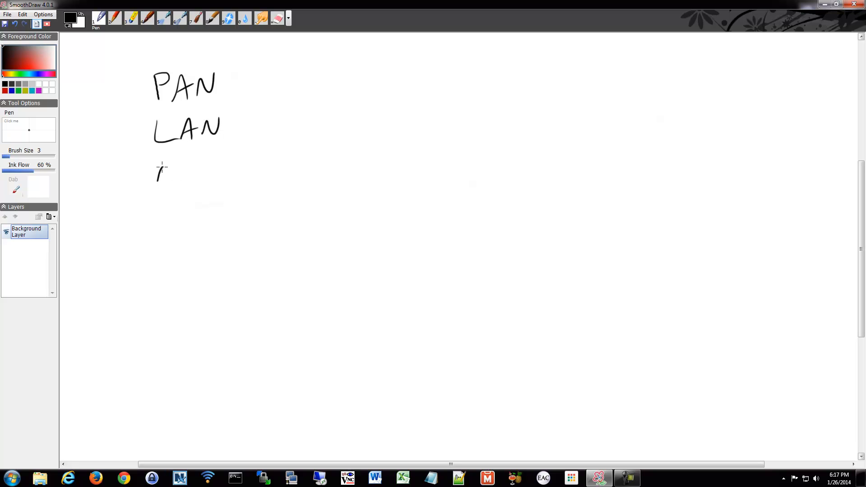
Handwrite MAN below LAN and add a short dash after PAN.
left_click_drag(157, 172, 232, 171)
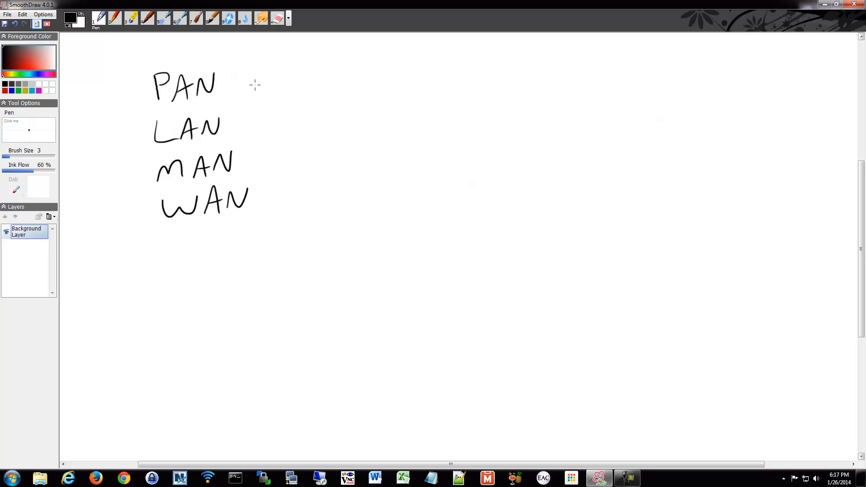
left_click_drag(238, 82, 260, 82)
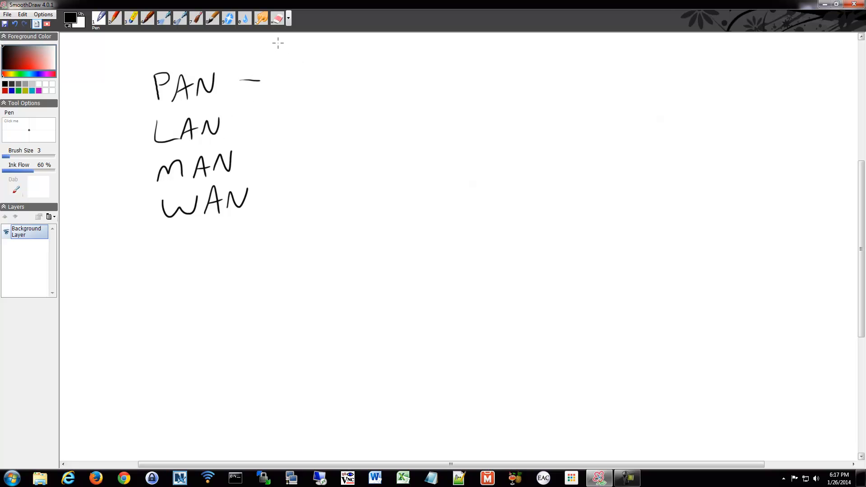
mouse_move(287, 37)
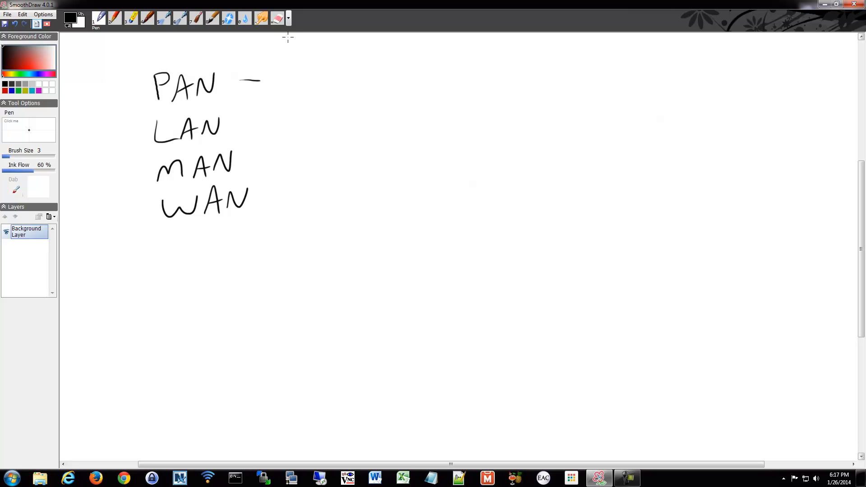
mouse_move(284, 72)
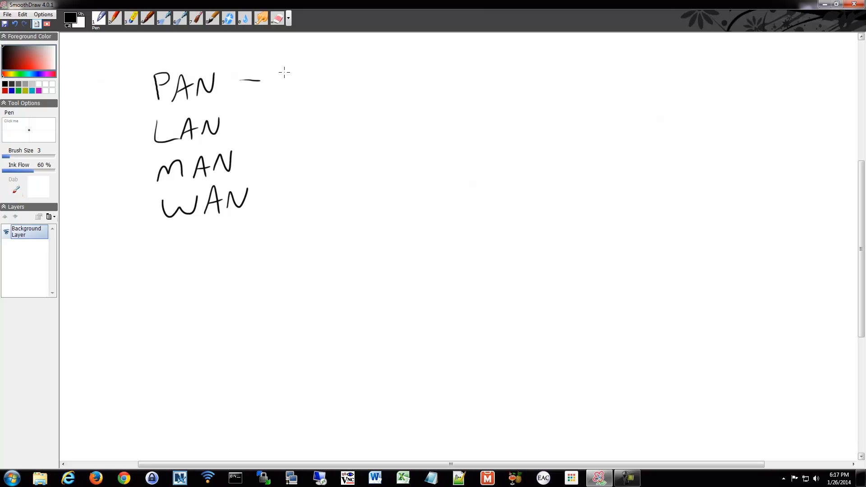
mouse_move(280, 76)
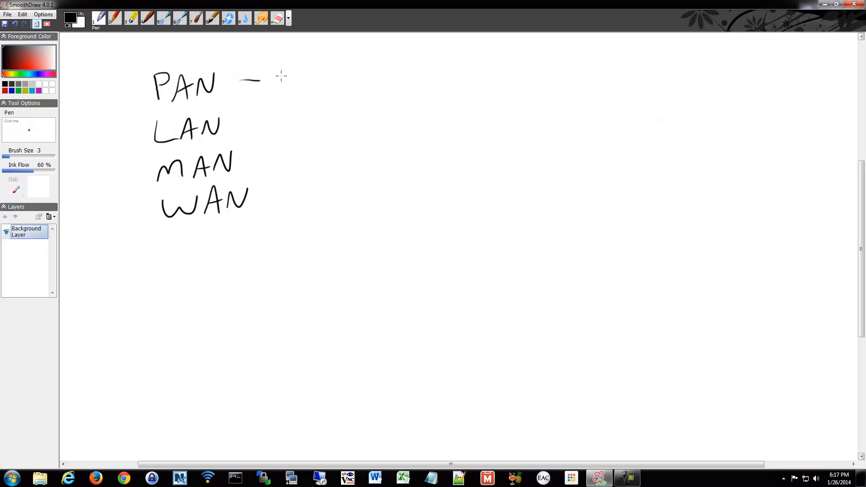
Handwrite the word Bluetooth after the PAN dash as its example.
left_click_drag(282, 77, 317, 78)
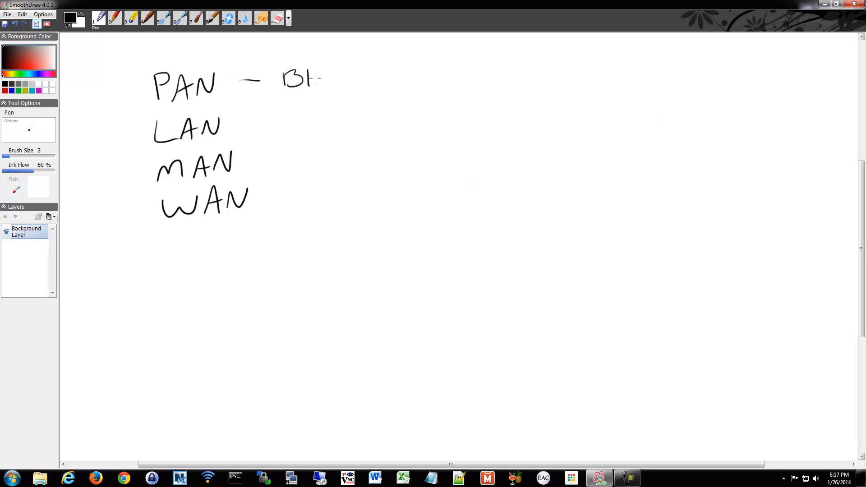
left_click_drag(317, 77, 373, 80)
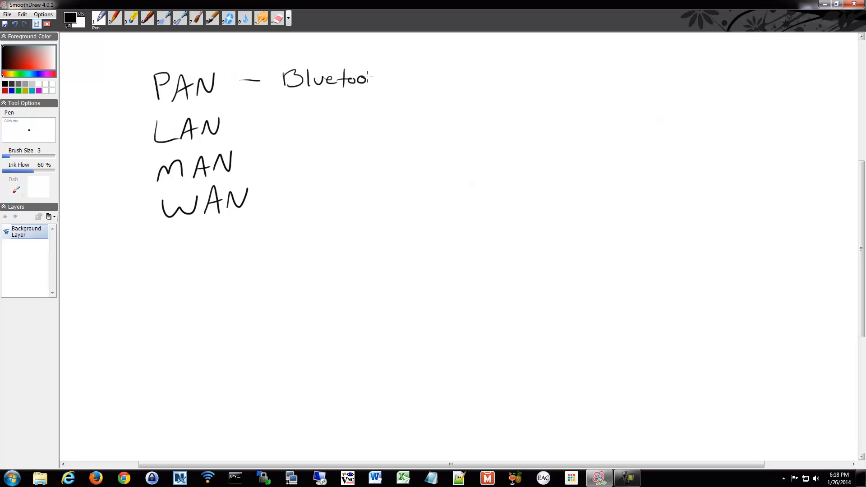
left_click_drag(373, 77, 387, 78)
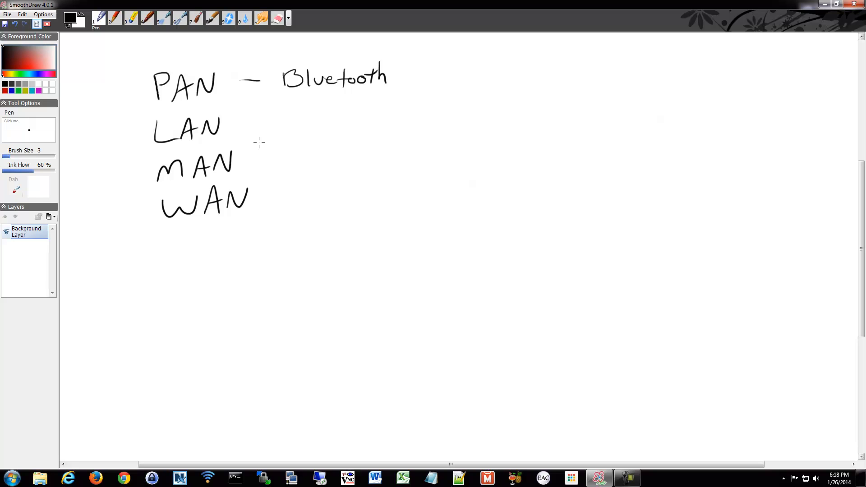
mouse_move(248, 121)
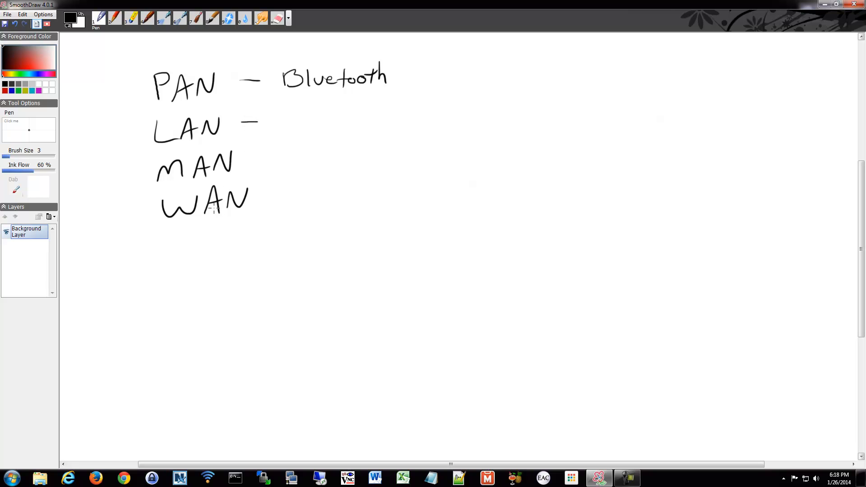
mouse_move(288, 161)
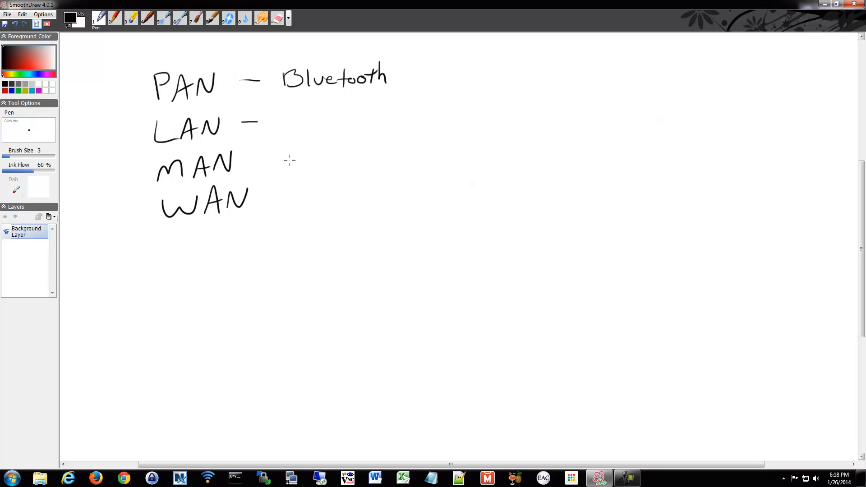
mouse_move(306, 146)
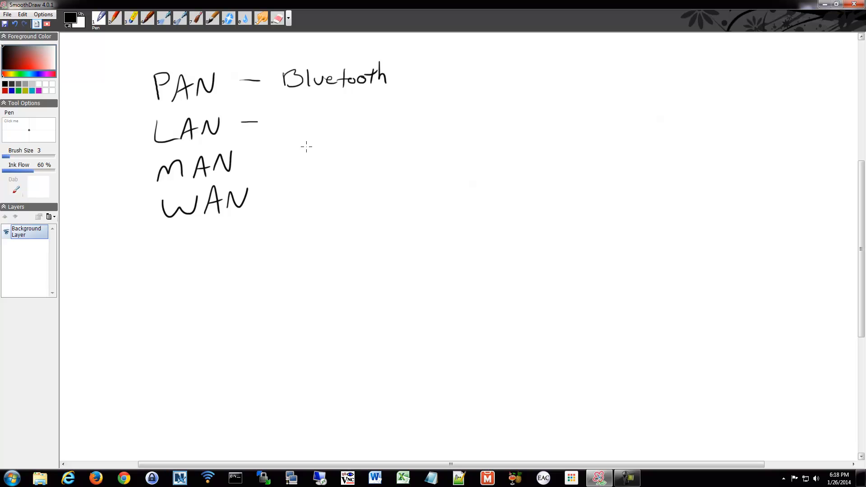
mouse_move(265, 154)
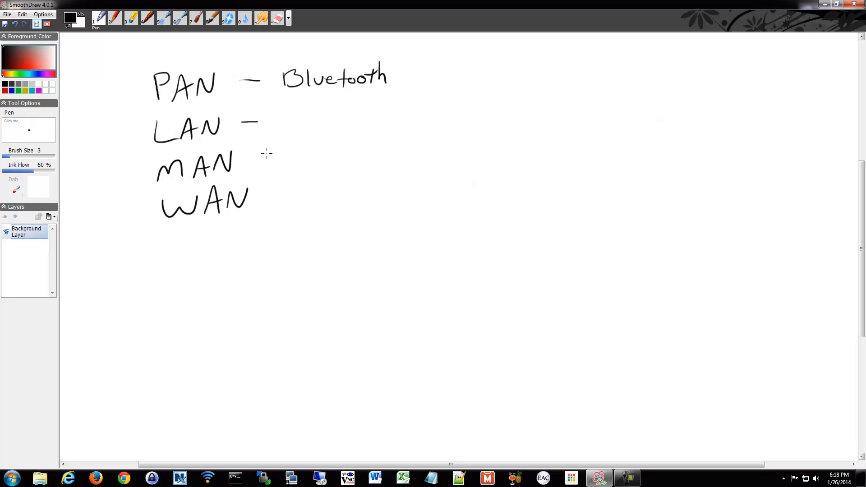
mouse_move(272, 138)
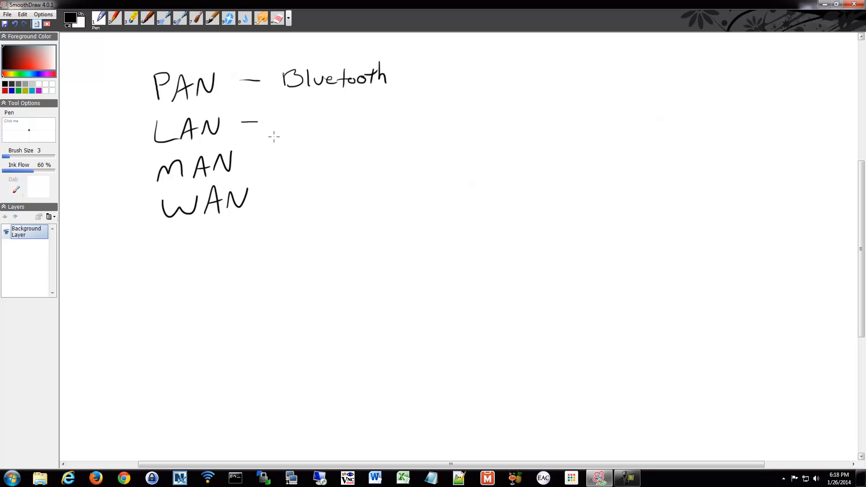
mouse_move(285, 123)
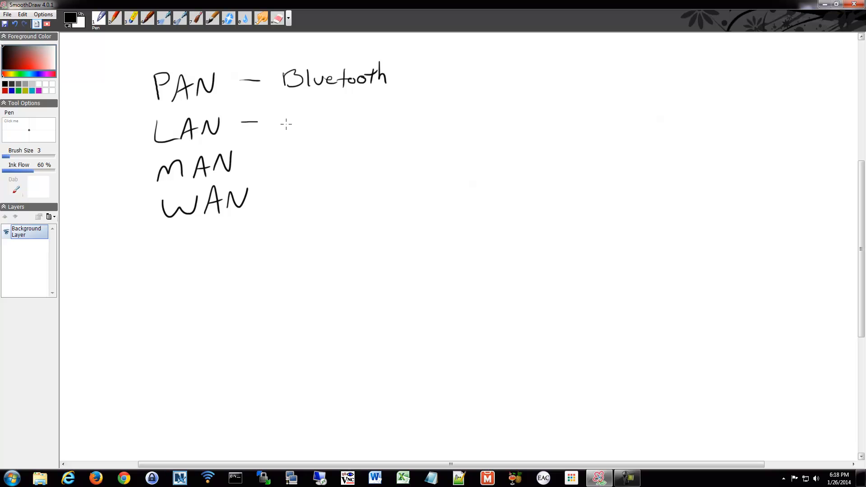
mouse_move(283, 130)
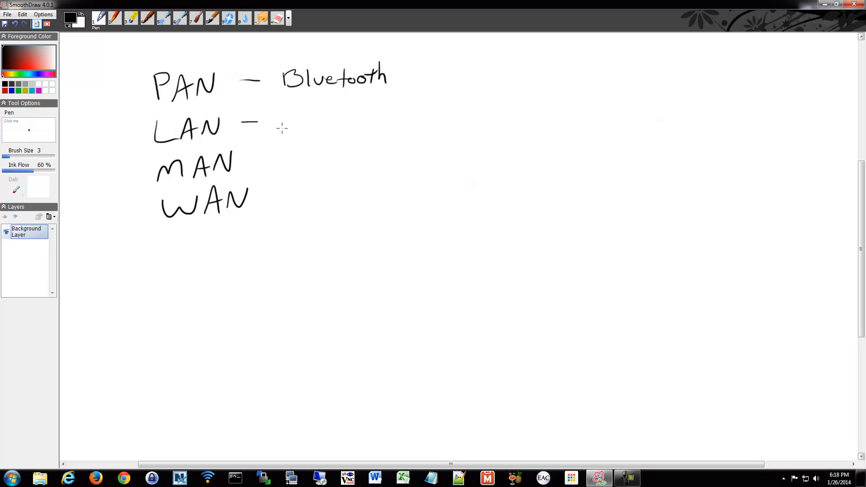
mouse_move(285, 123)
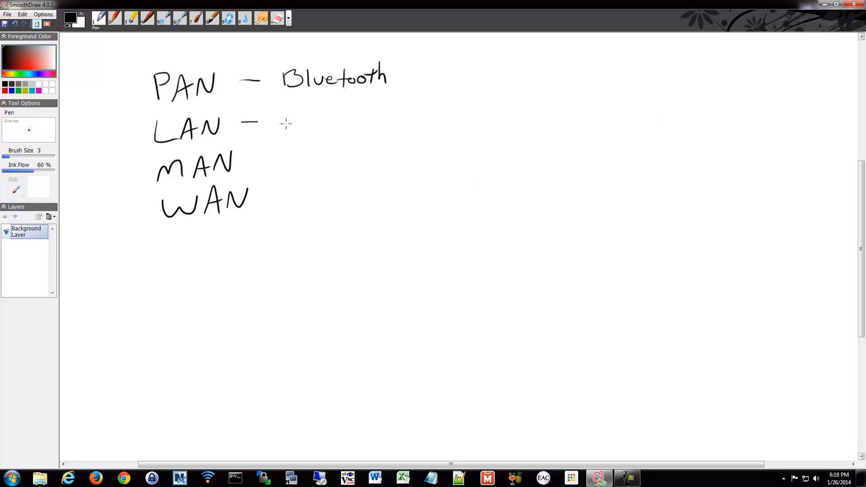
mouse_move(290, 116)
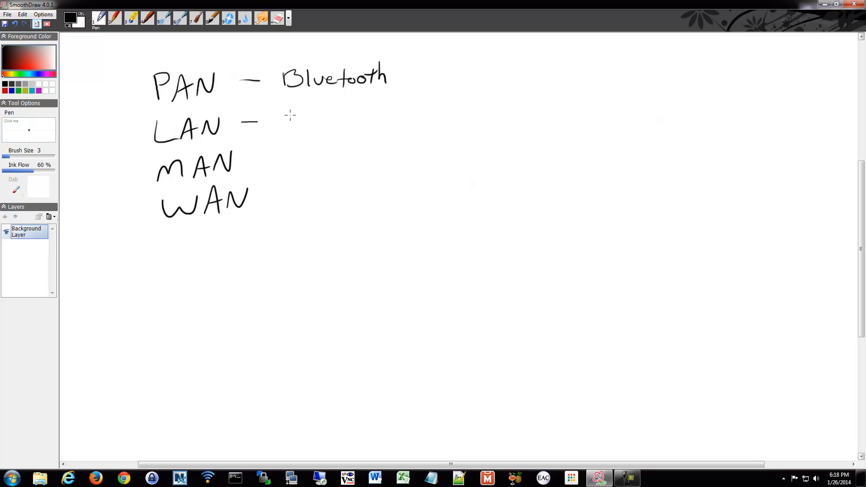
mouse_move(289, 116)
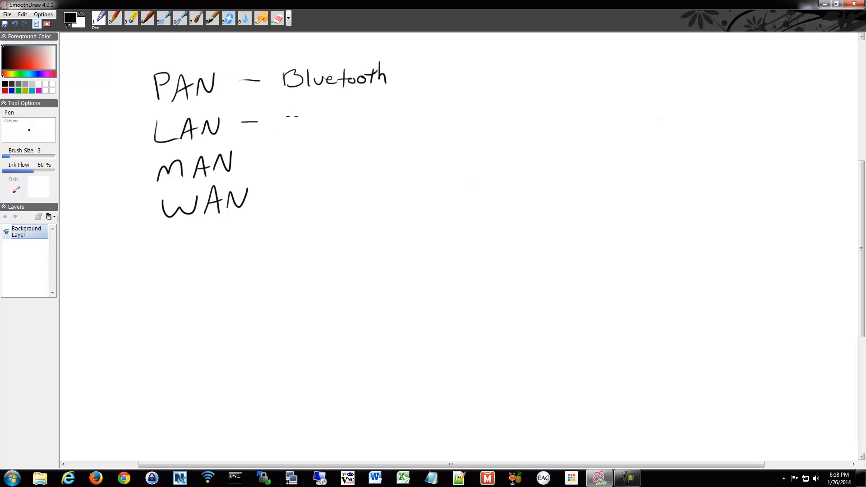
mouse_move(281, 123)
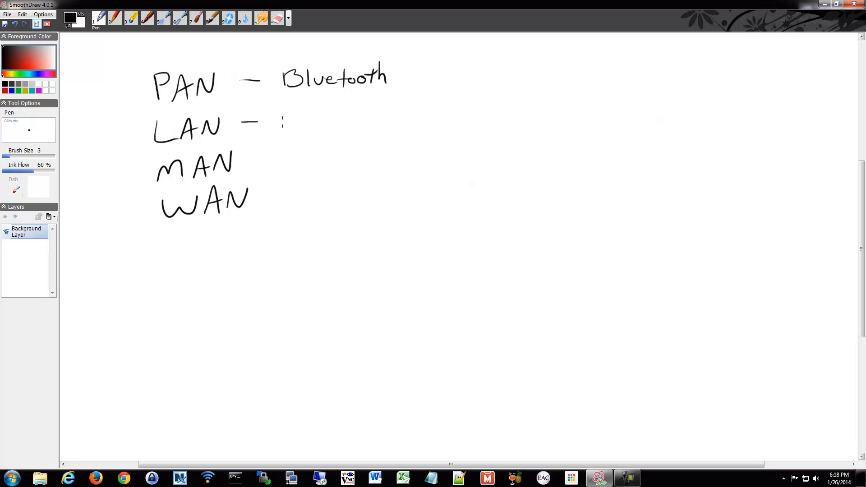
mouse_move(283, 118)
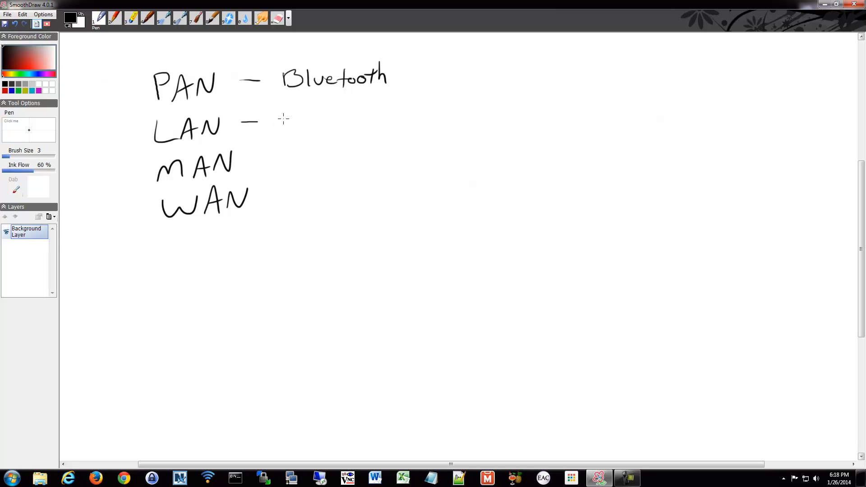
Begin handwriting Ethernet after the LAN dash.
left_click_drag(282, 130, 312, 122)
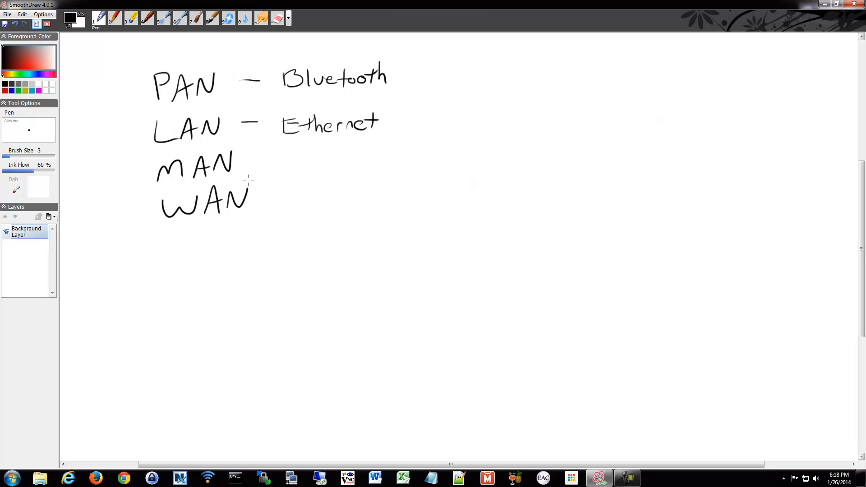
mouse_move(265, 168)
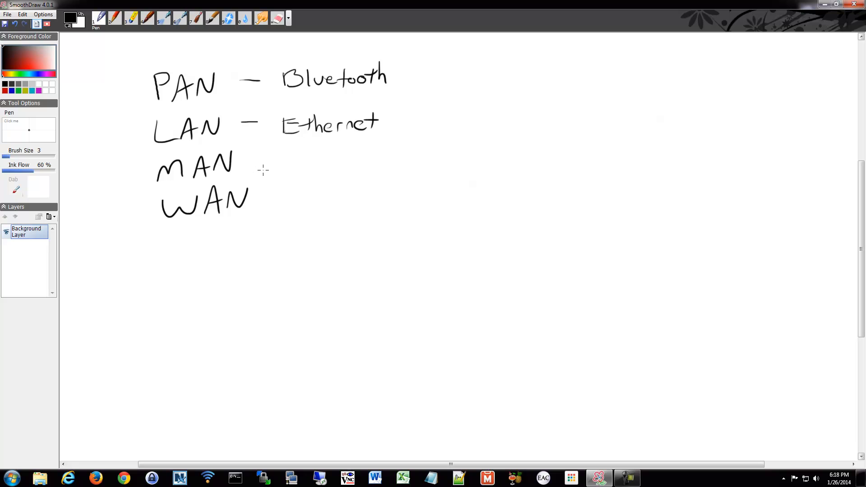
mouse_move(193, 140)
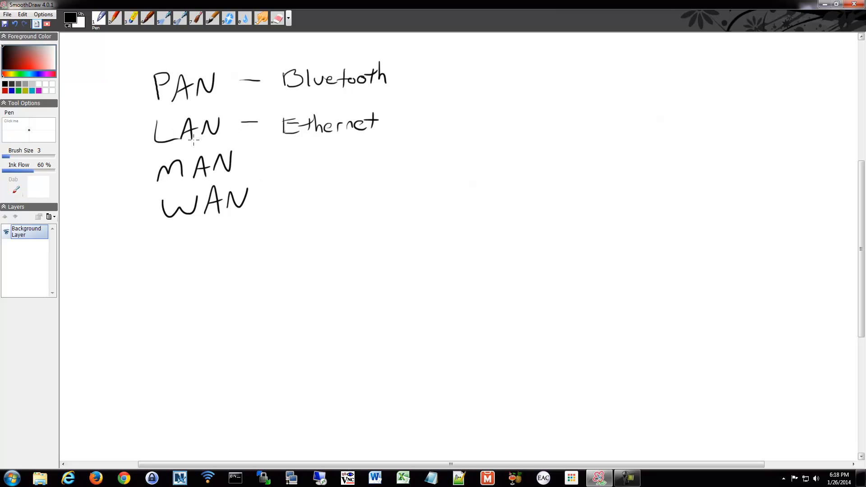
mouse_move(228, 137)
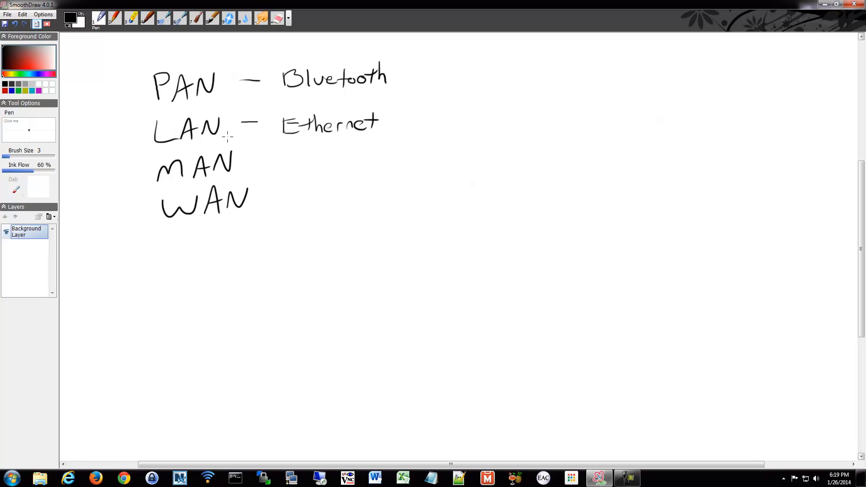
mouse_move(248, 175)
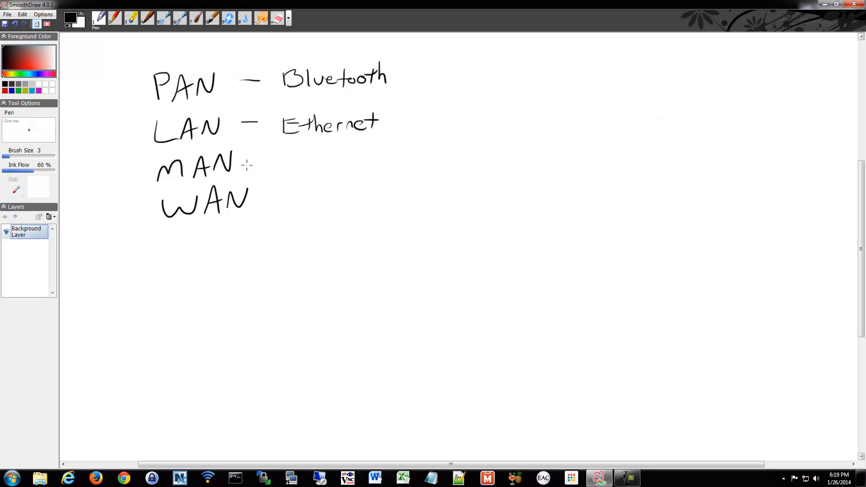
Add a dash after MAN and handwrite Ethernet beside it.
left_click_drag(250, 160, 271, 161)
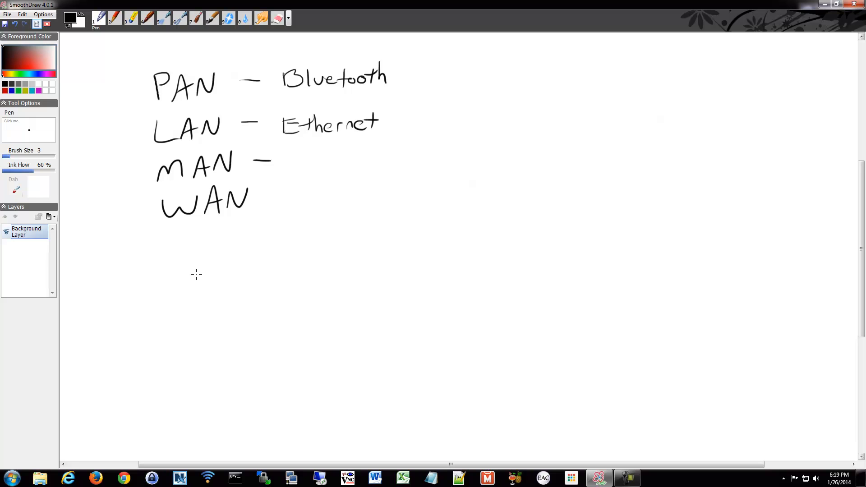
mouse_move(251, 160)
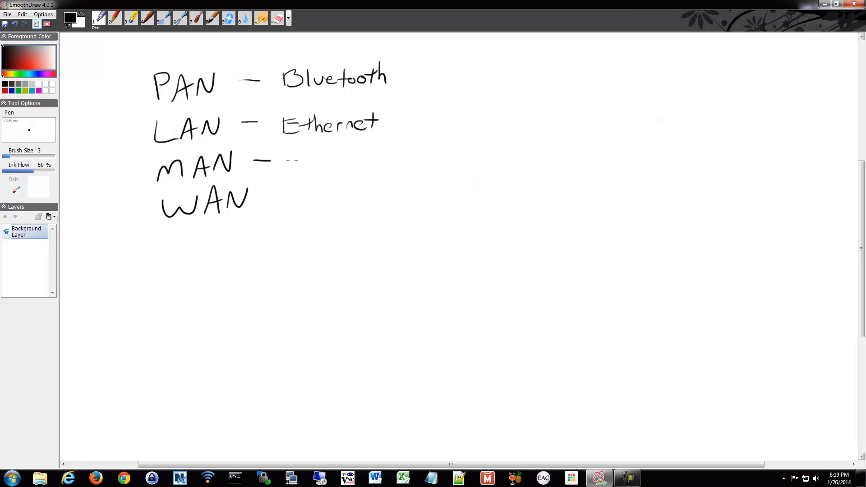
mouse_move(285, 158)
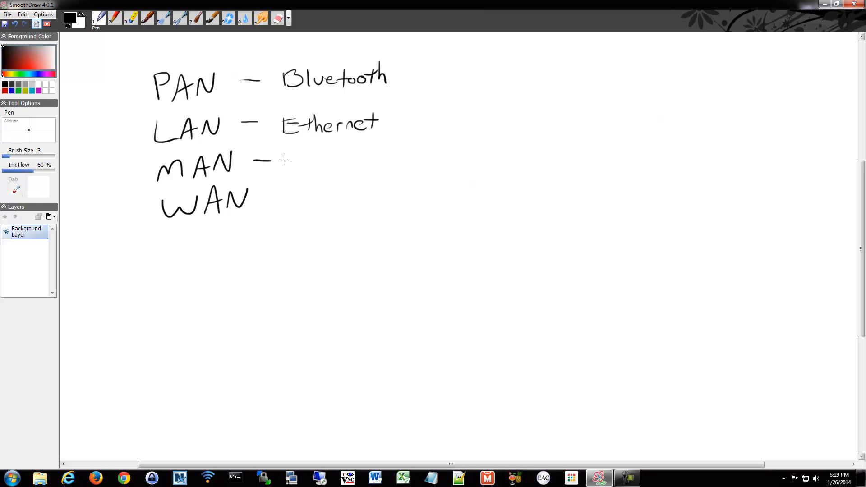
left_click_drag(285, 166, 318, 160)
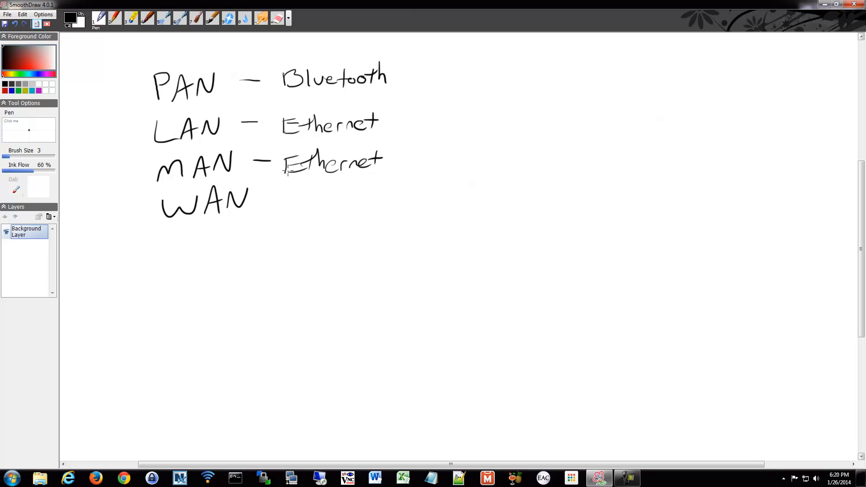
Add a dash after WAN and handwrite Long distance beside it.
left_click_drag(262, 199, 282, 199)
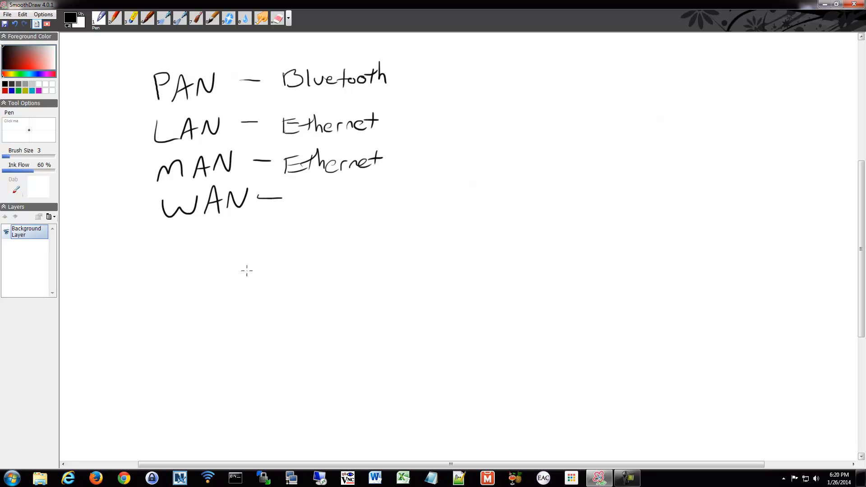
mouse_move(386, 219)
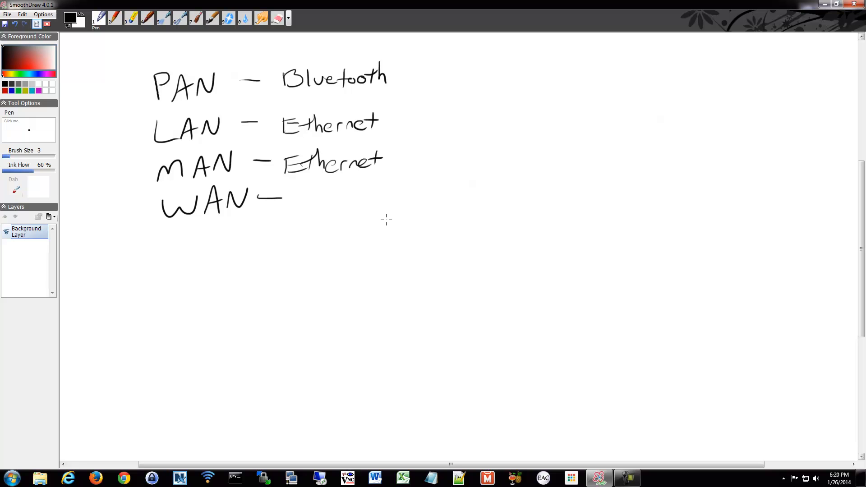
mouse_move(300, 201)
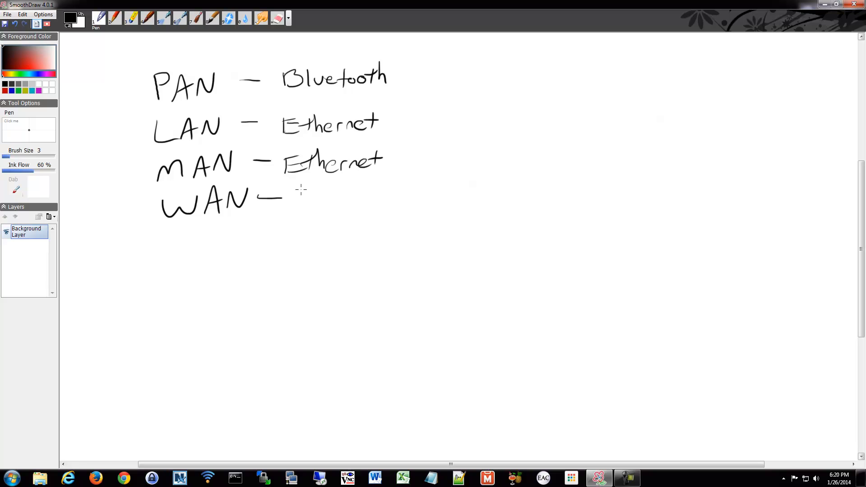
mouse_move(314, 210)
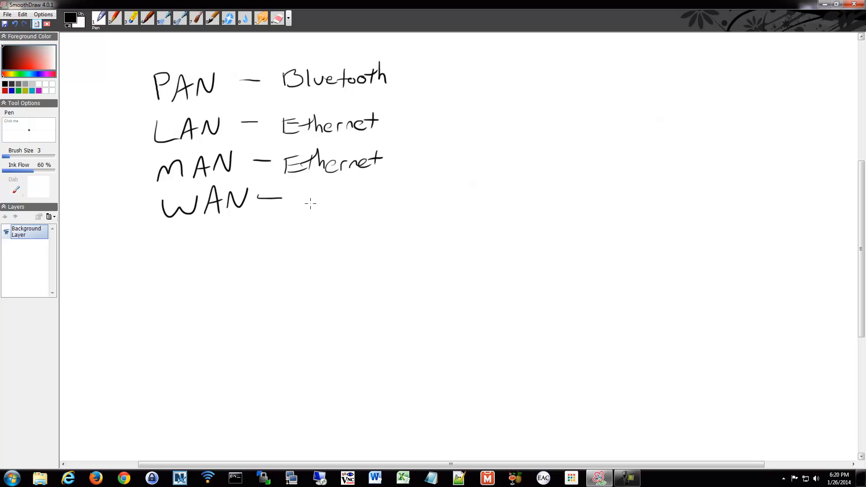
mouse_move(310, 206)
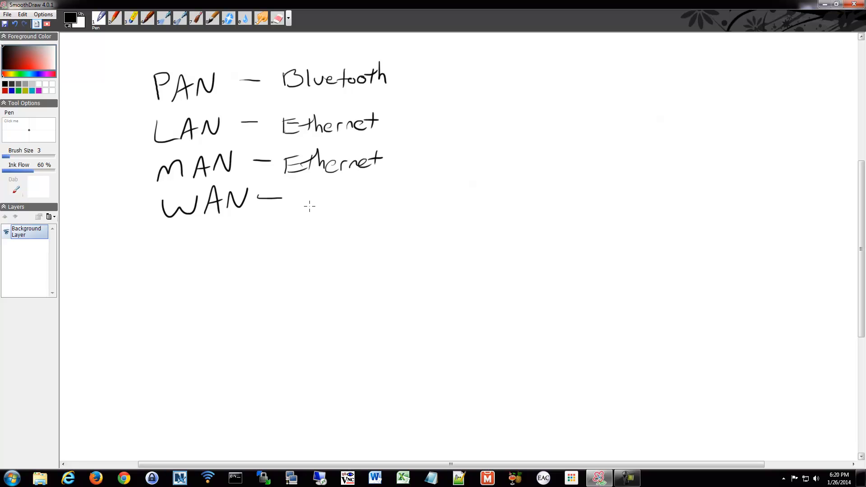
mouse_move(309, 200)
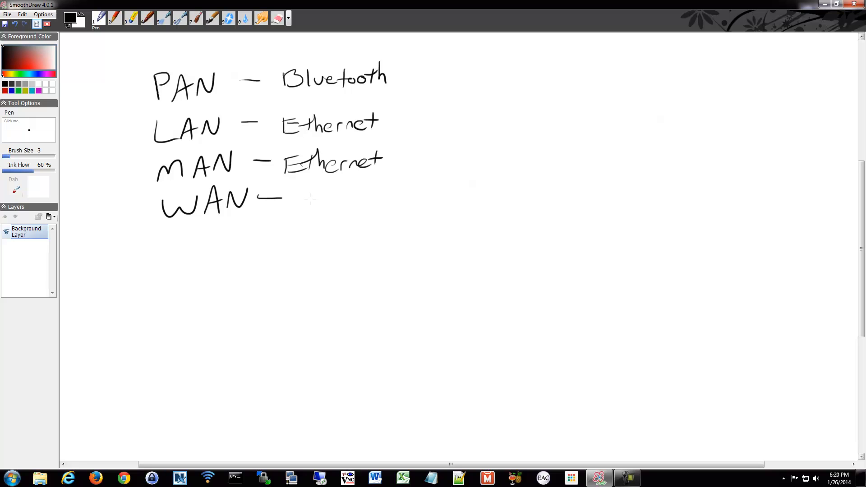
mouse_move(332, 233)
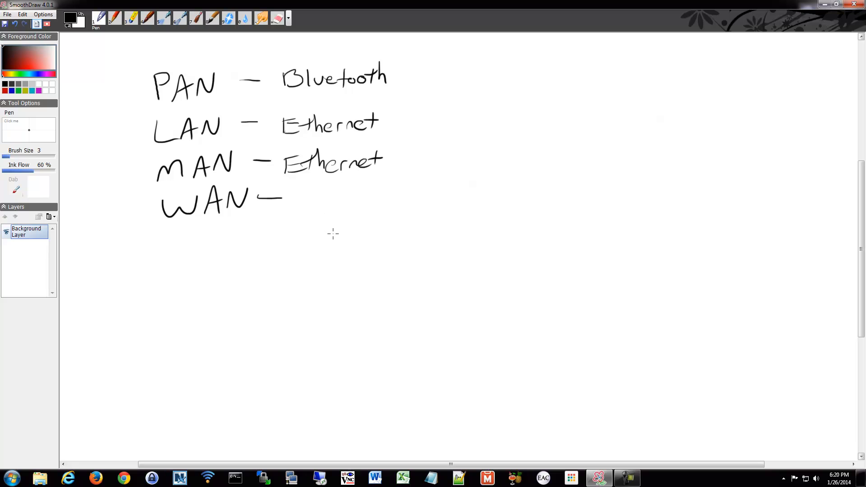
mouse_move(297, 204)
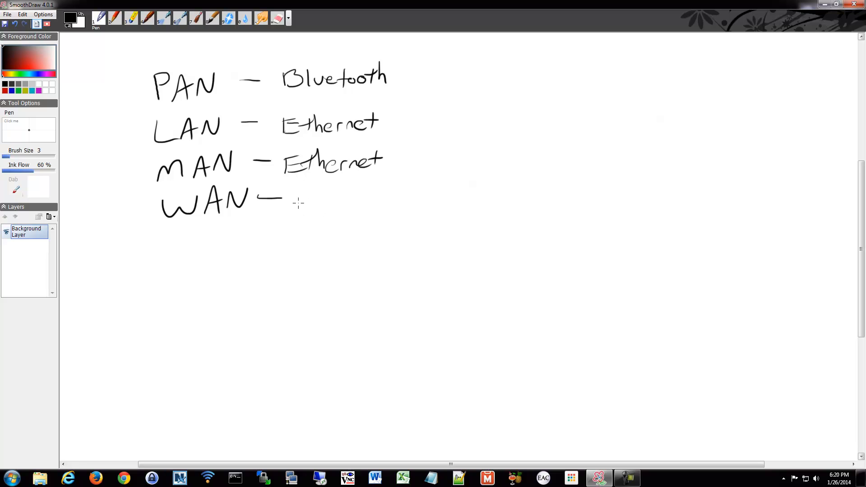
mouse_move(303, 202)
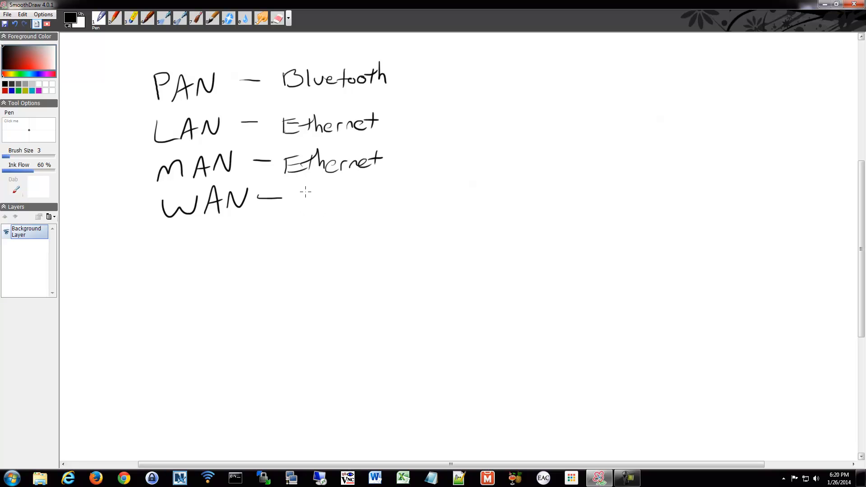
left_click_drag(293, 198, 346, 216)
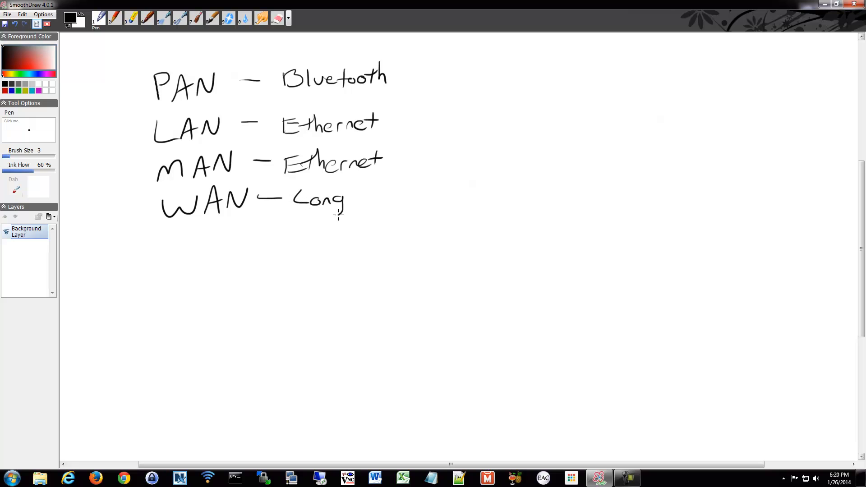
left_click_drag(362, 199, 411, 196)
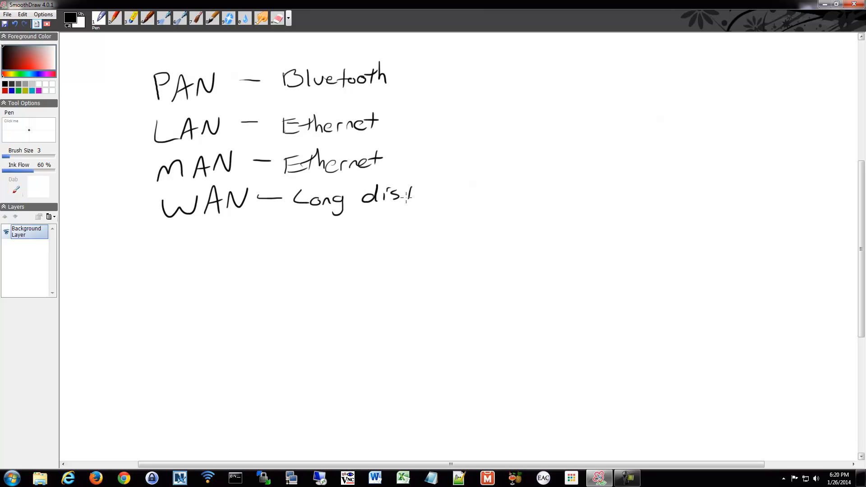
left_click_drag(406, 198, 454, 193)
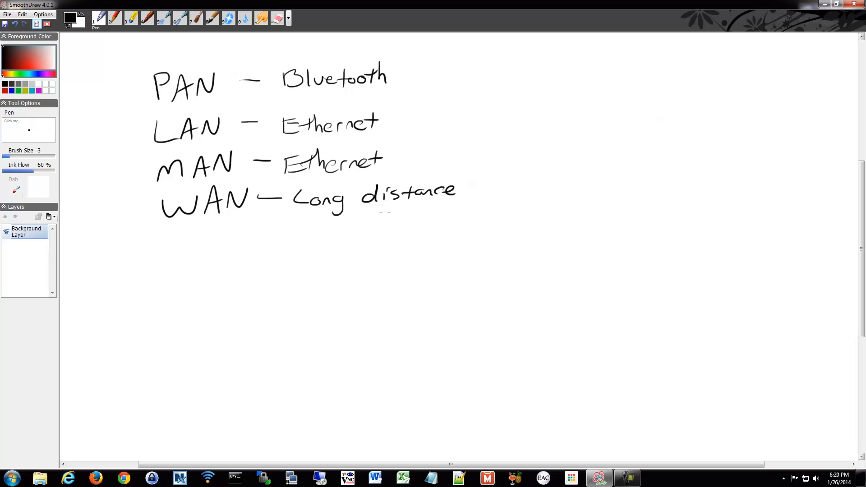
mouse_move(318, 249)
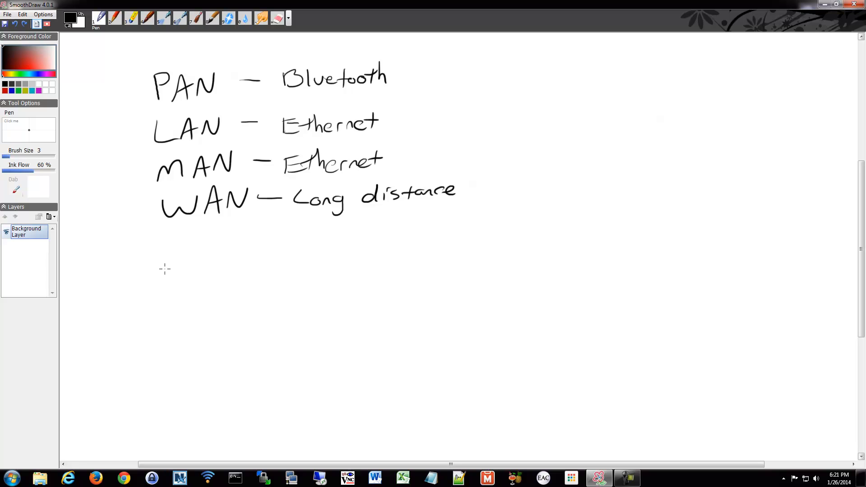
mouse_move(166, 267)
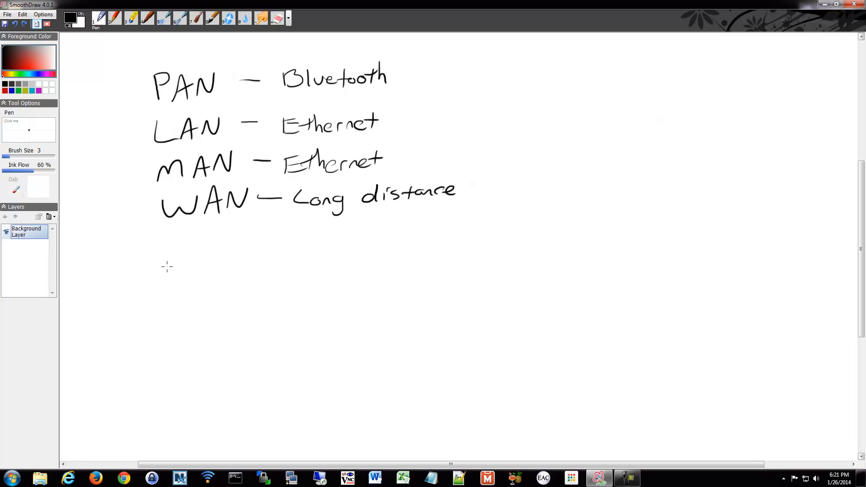
mouse_move(177, 266)
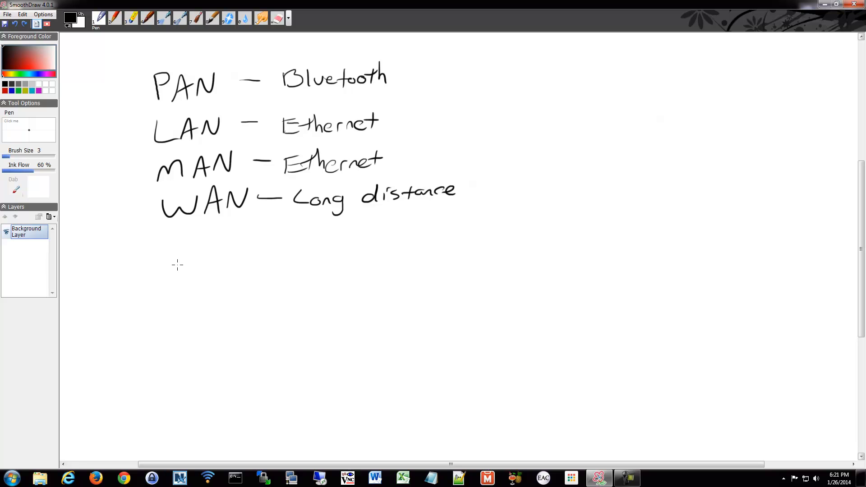
mouse_move(176, 293)
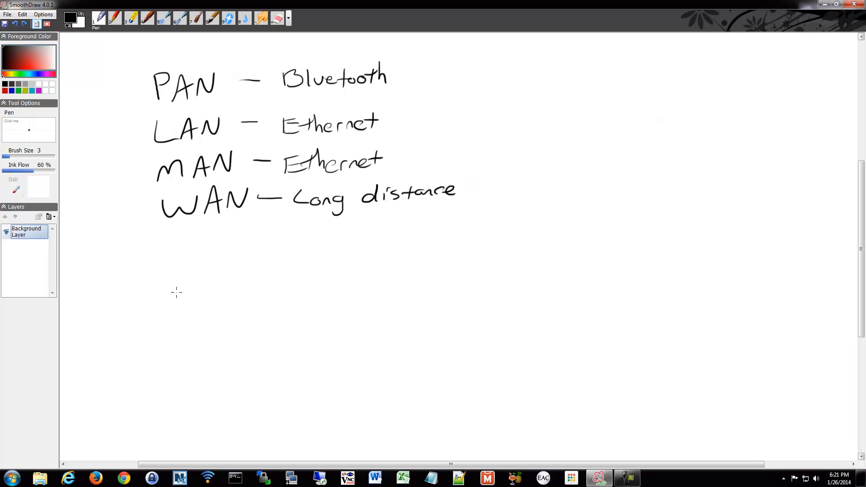
mouse_move(176, 317)
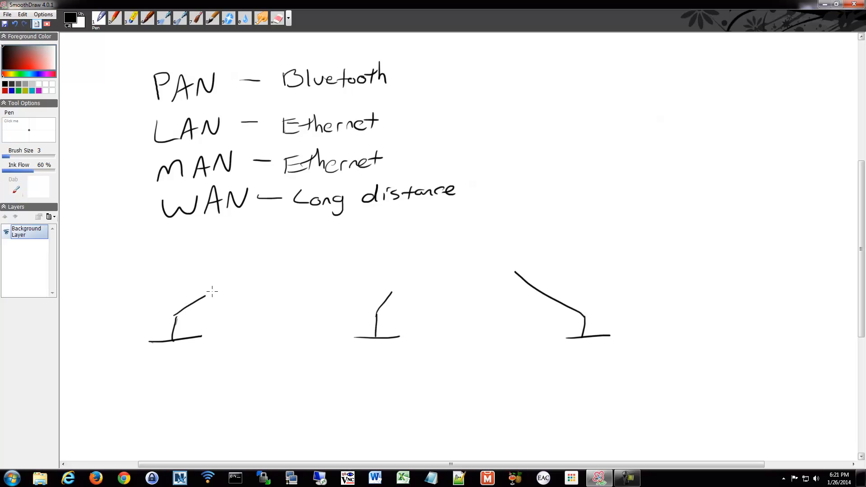
Draw a cloud labelled MAN above each of the left, middle and right stands.
left_click_drag(213, 293, 246, 287)
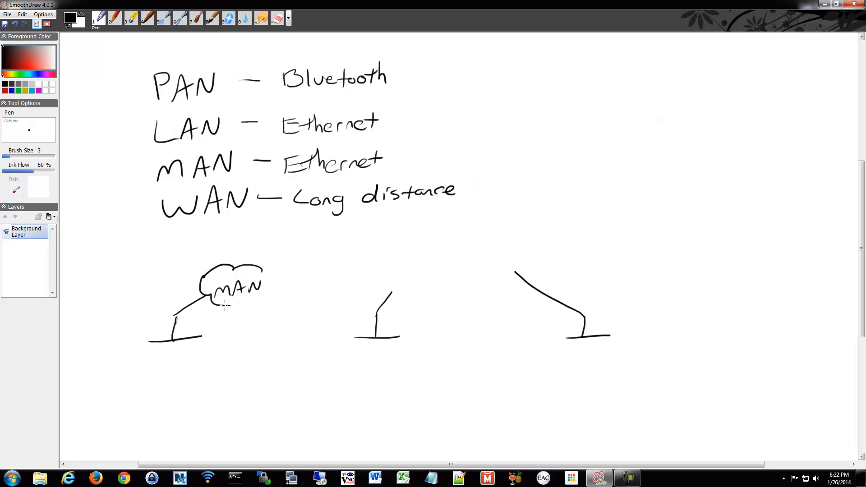
left_click_drag(375, 290, 392, 276)
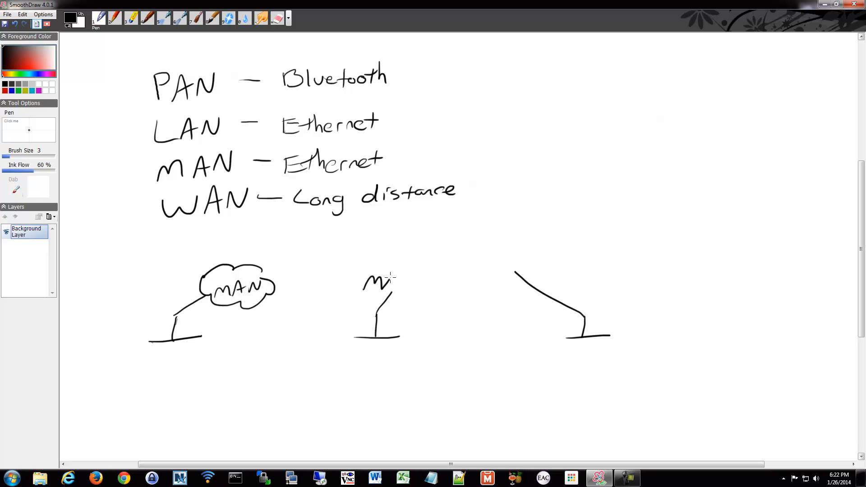
left_click_drag(343, 277, 420, 281)
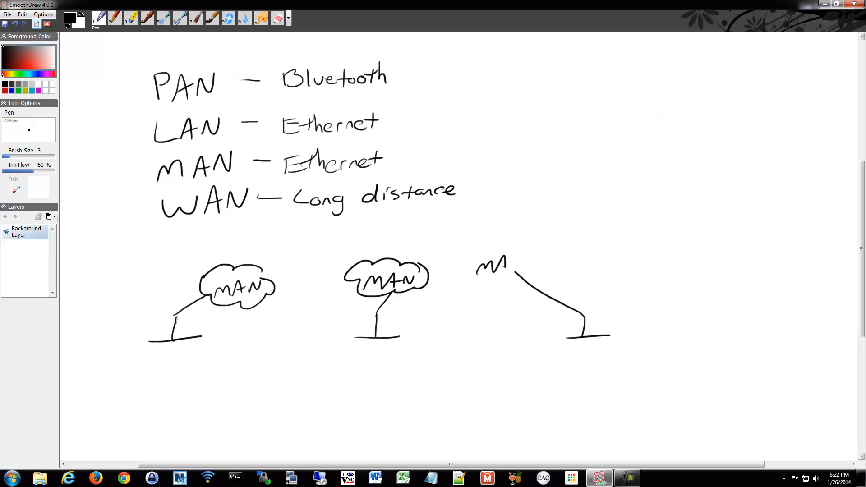
left_click_drag(497, 260, 531, 271)
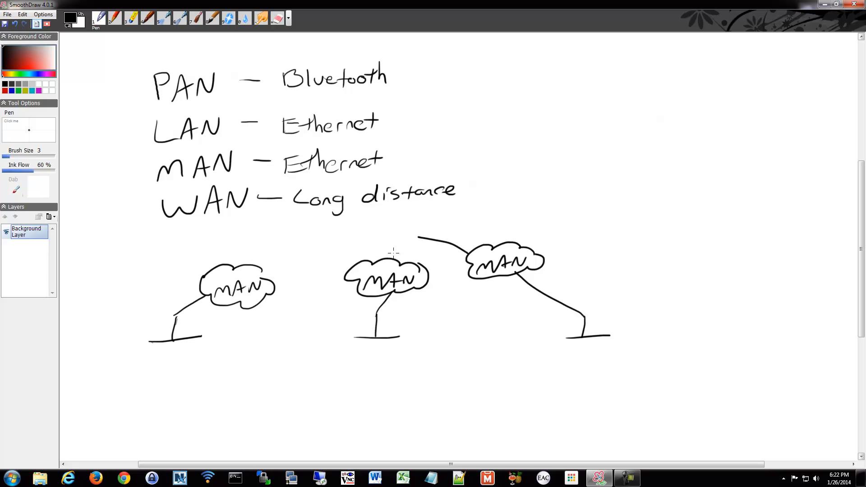
Link the left cloud up to a central WAN cloud and connect it to a second WAN cloud on the right.
left_click_drag(260, 266, 317, 237)
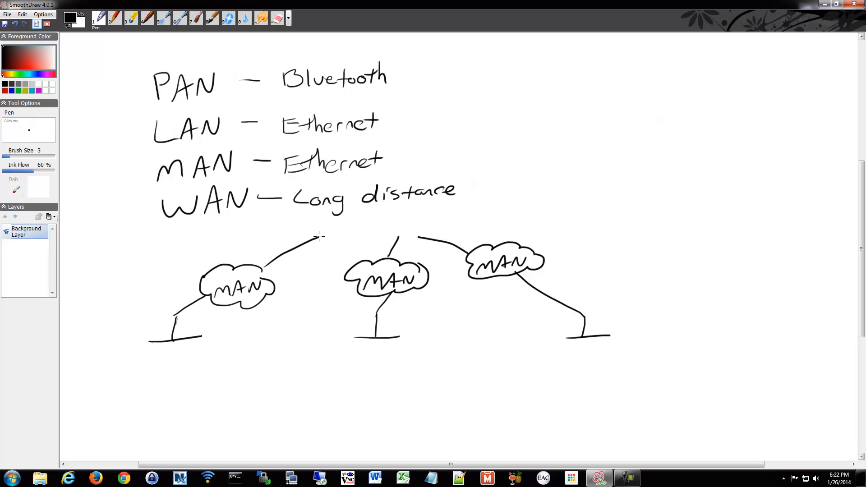
left_click_drag(337, 238, 414, 226)
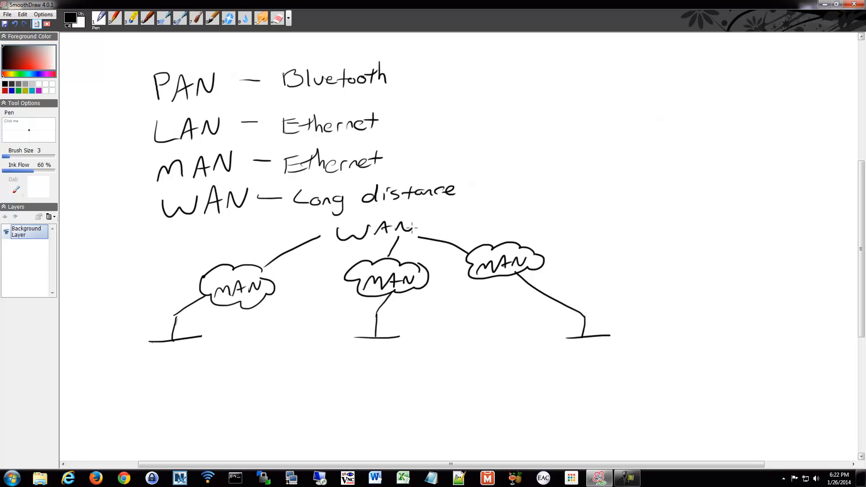
left_click_drag(332, 215, 437, 237)
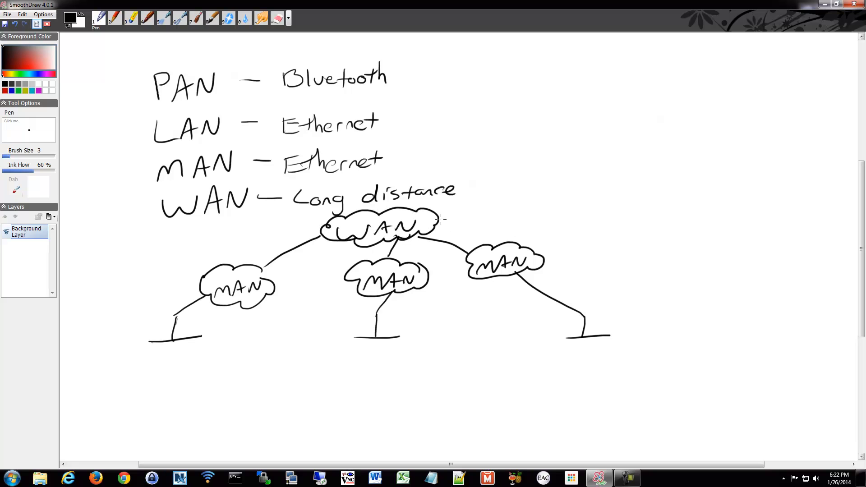
left_click_drag(440, 221, 592, 200)
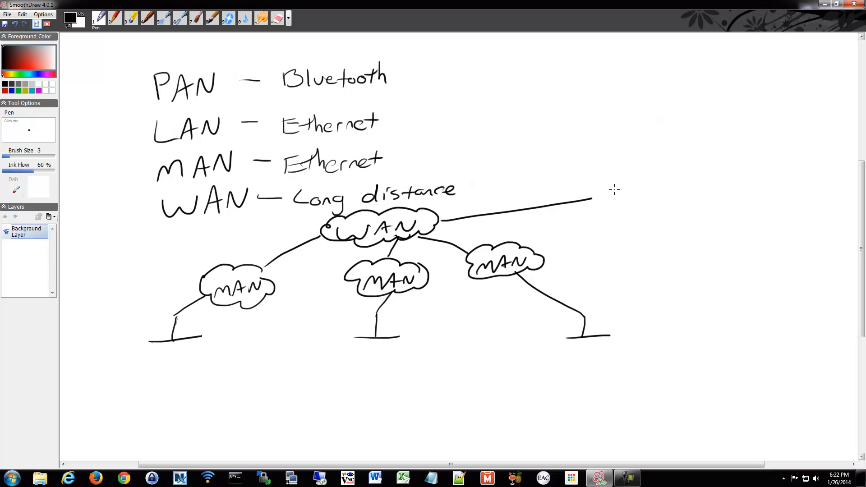
left_click_drag(608, 194, 649, 193)
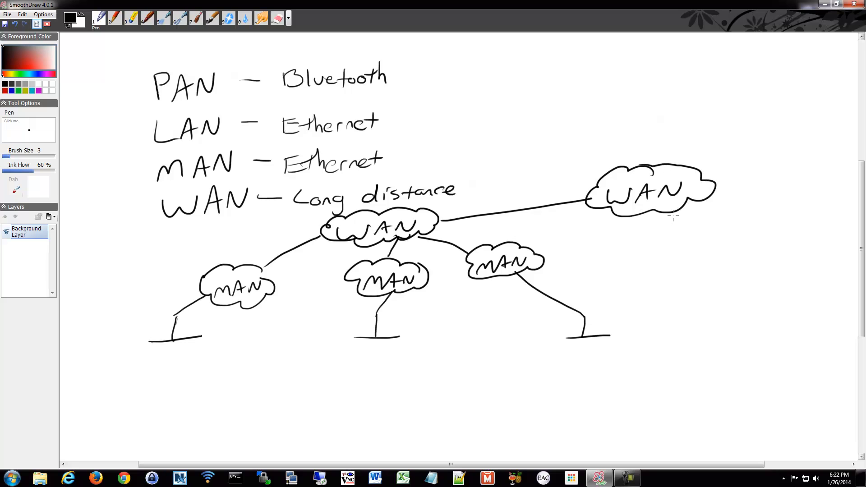
Draw a line down from the right WAN to a new cloud labelled MAN.
left_click_drag(663, 216, 636, 266)
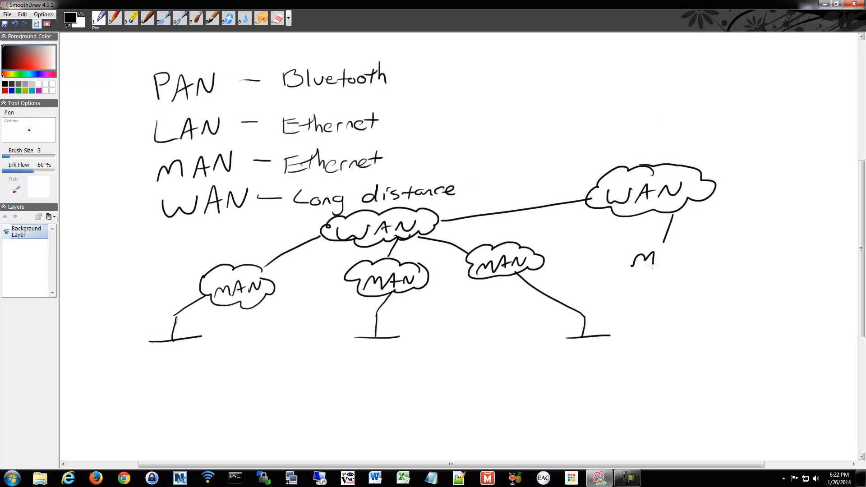
left_click_drag(636, 260, 668, 259)
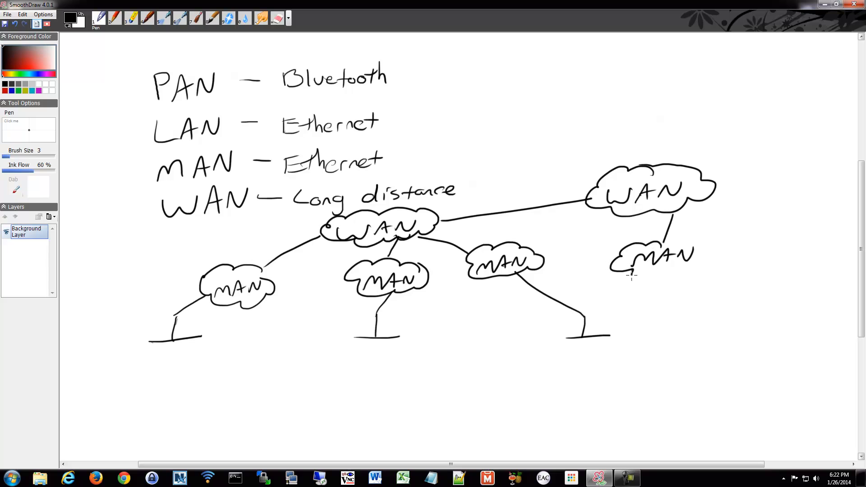
left_click_drag(630, 277, 685, 271)
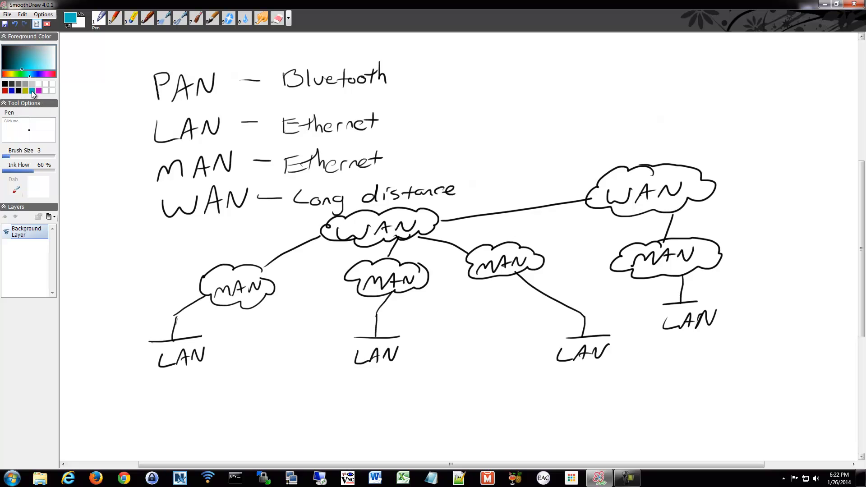
Draw a teal loop enclosing both WAN clouds.
left_click_drag(494, 179, 638, 151)
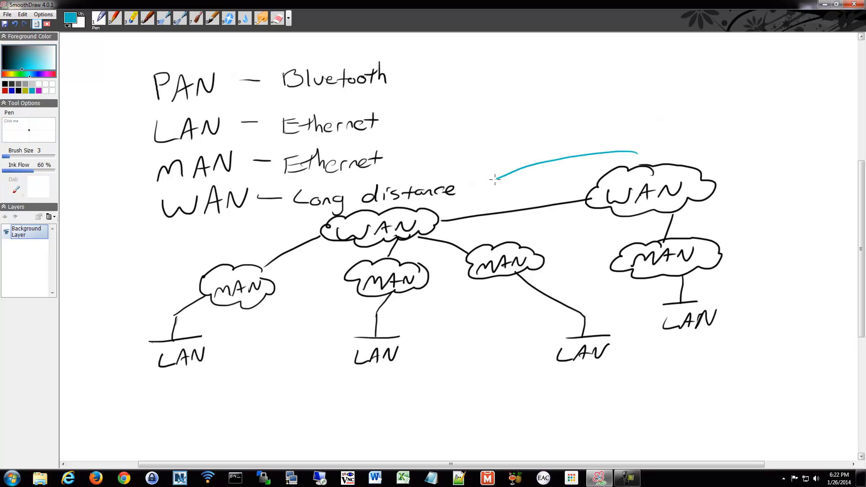
left_click_drag(494, 178, 513, 232)
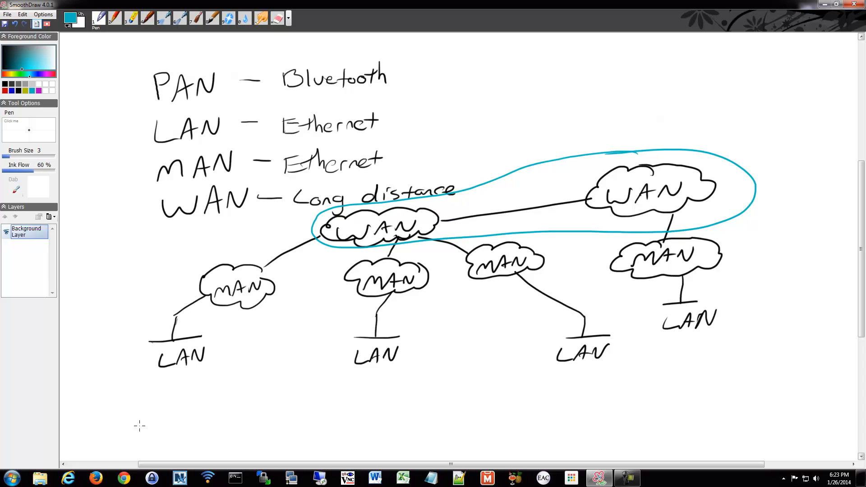
mouse_move(440, 209)
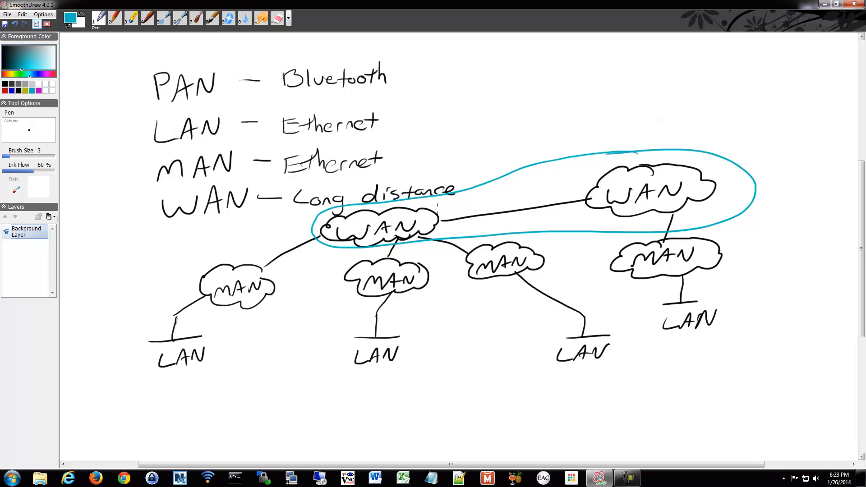
Write Verizon along the left WAN link and Comcast above the right WAN in teal.
left_click_drag(451, 208, 464, 202)
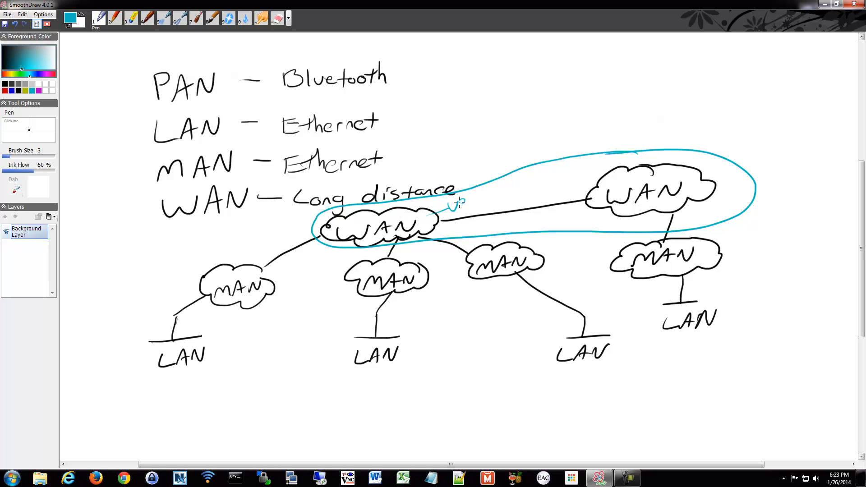
left_click_drag(448, 198, 511, 199)
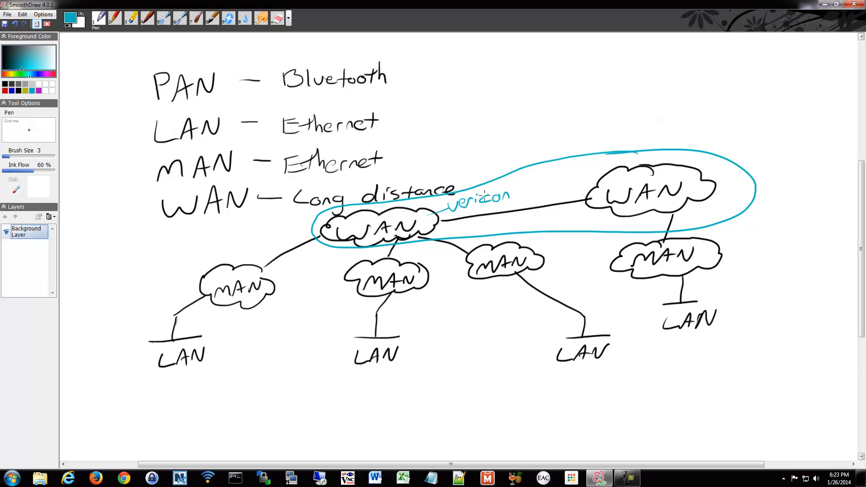
left_click_drag(544, 181, 596, 180)
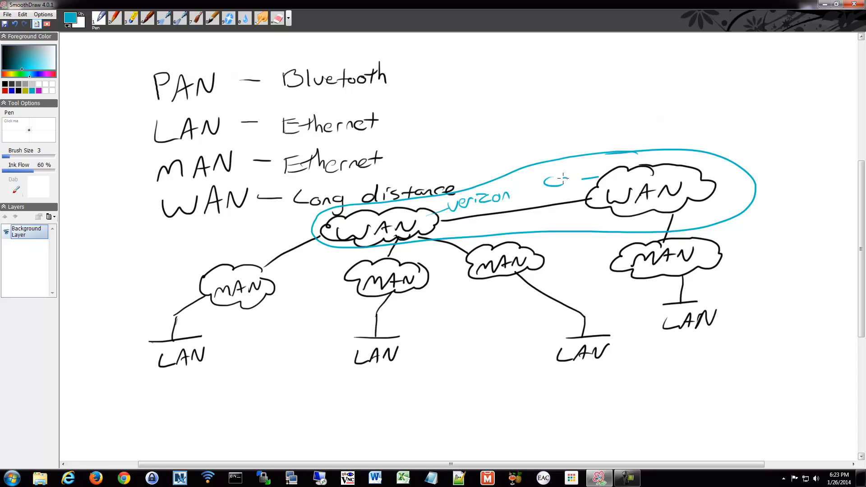
left_click_drag(544, 179, 619, 166)
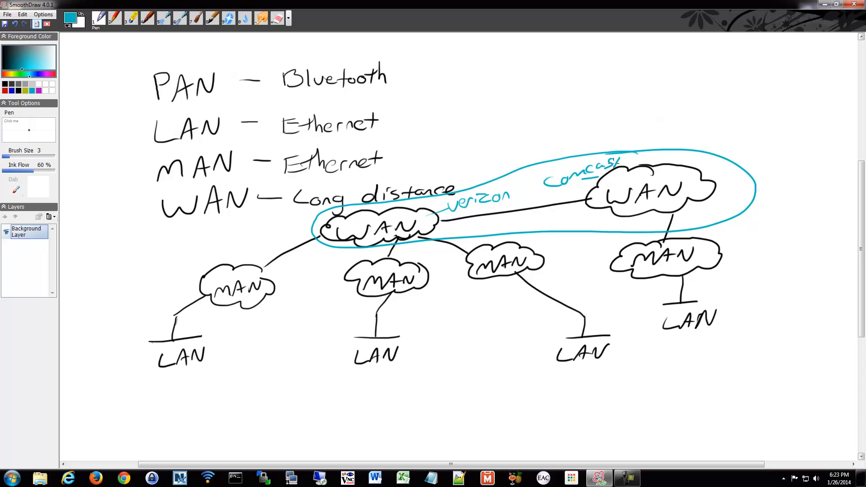
mouse_move(509, 171)
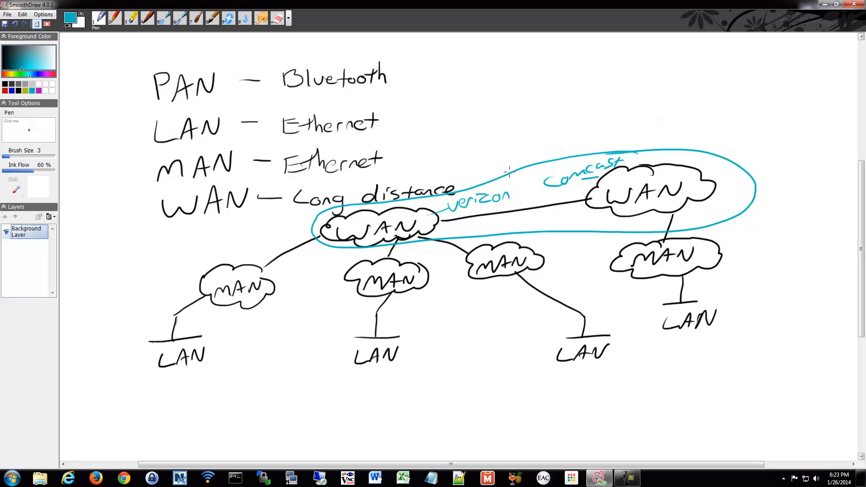
mouse_move(500, 174)
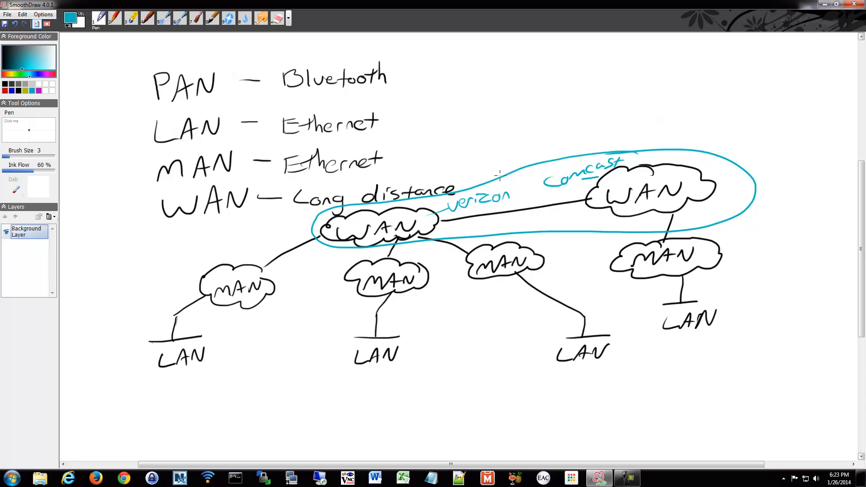
mouse_move(381, 175)
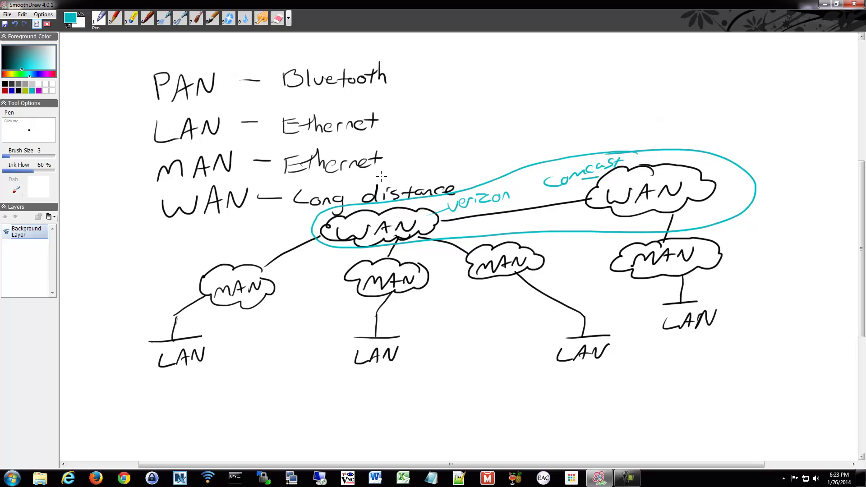
mouse_move(778, 163)
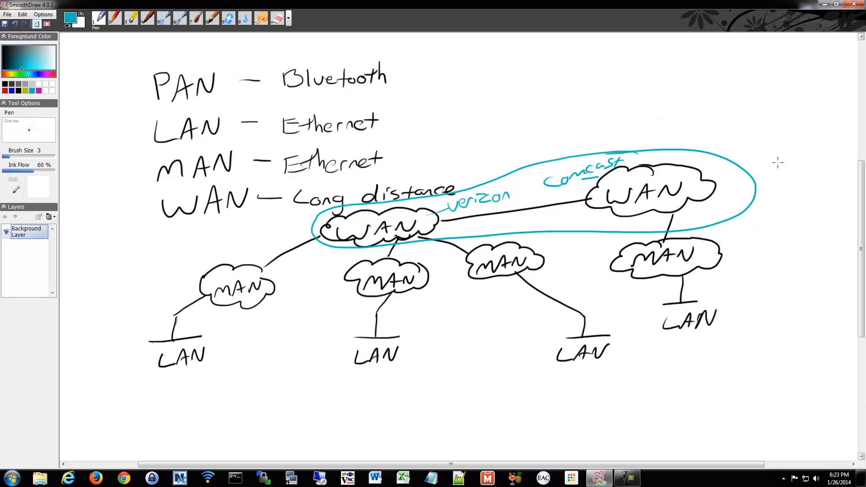
mouse_move(359, 232)
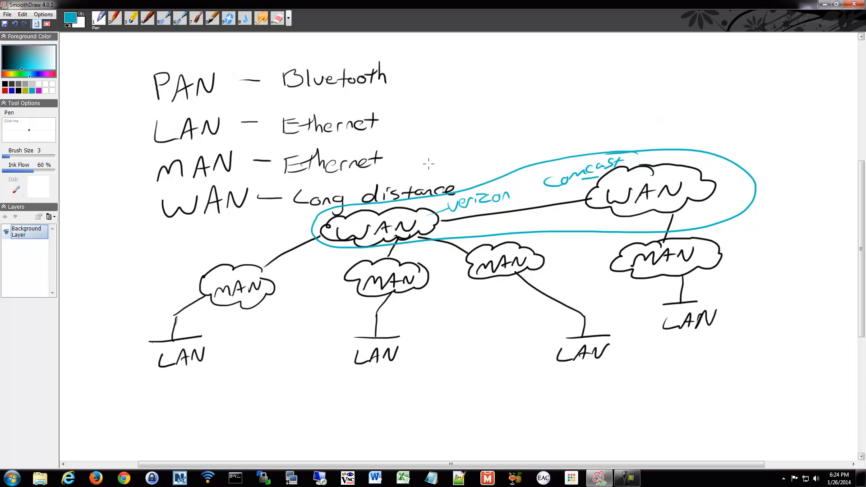
mouse_move(264, 388)
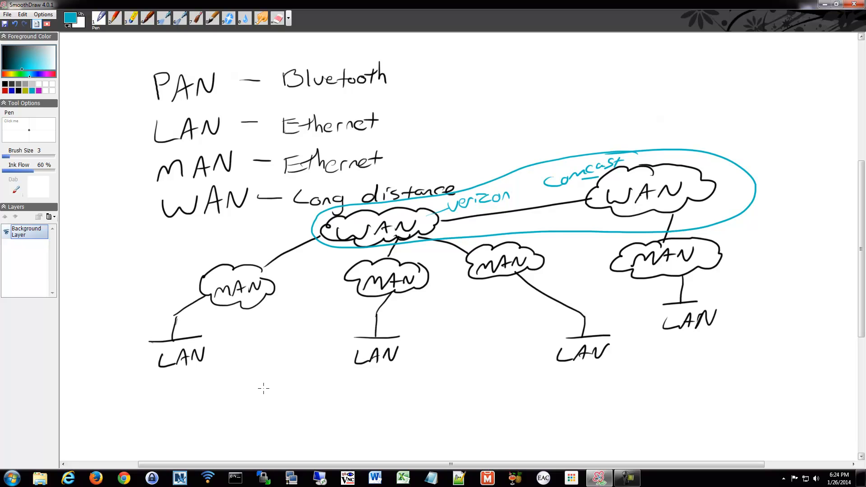
mouse_move(266, 361)
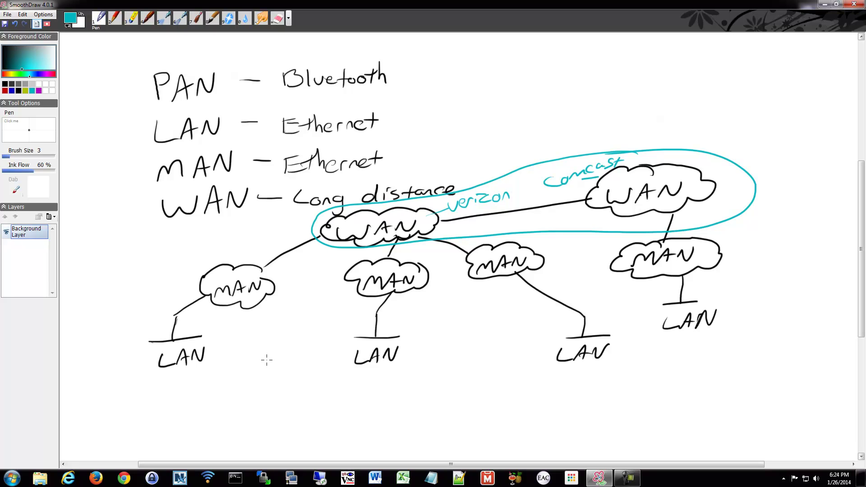
mouse_move(417, 206)
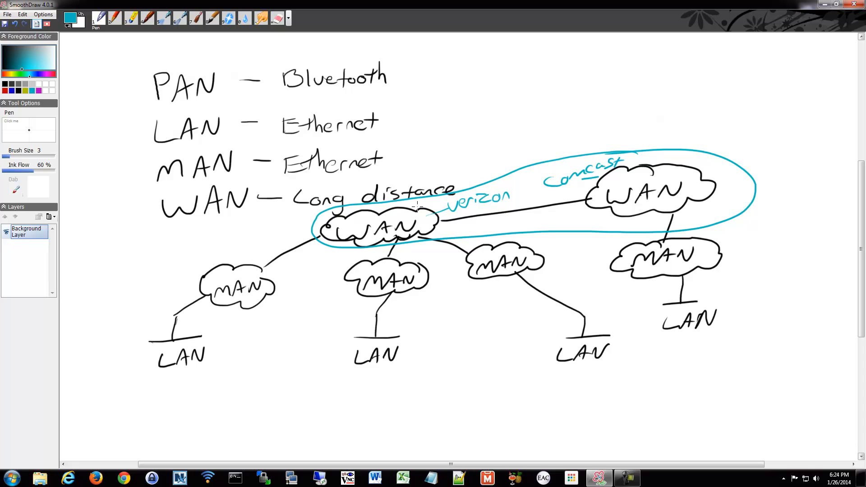
mouse_move(286, 293)
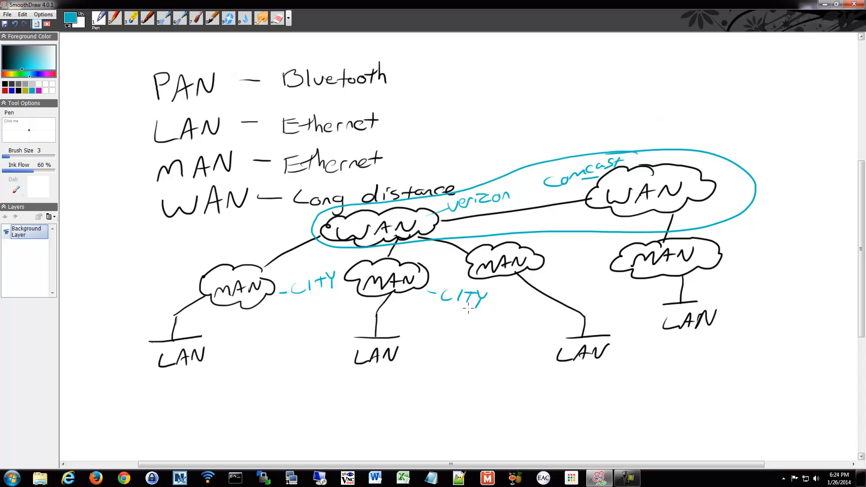
mouse_move(213, 346)
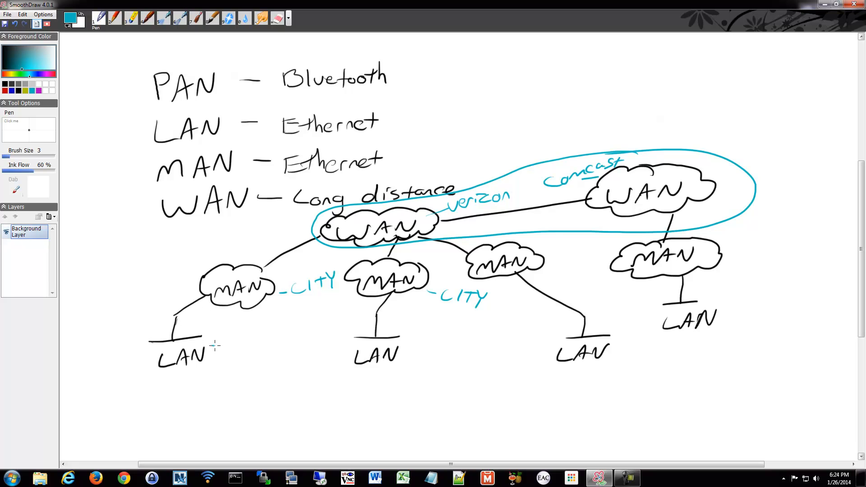
Write a teal -Local note beside the leftmost LAN and begin a second word beneath it.
left_click_drag(210, 340, 252, 341)
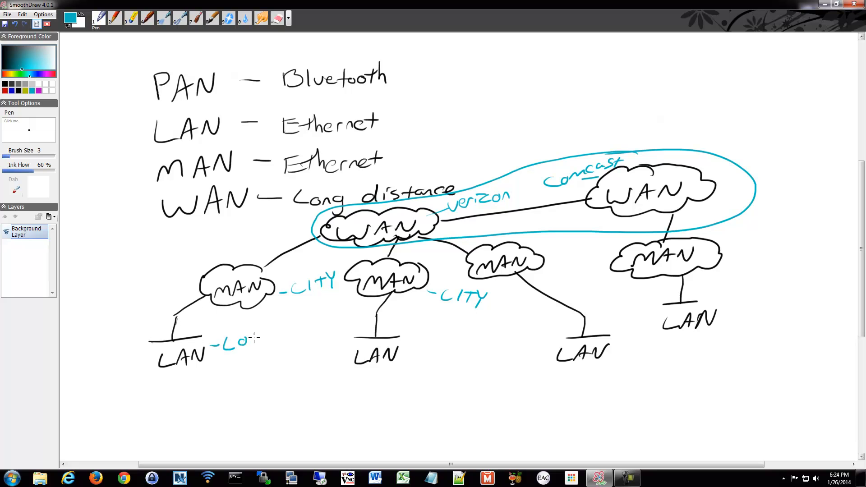
left_click_drag(238, 338, 279, 339)
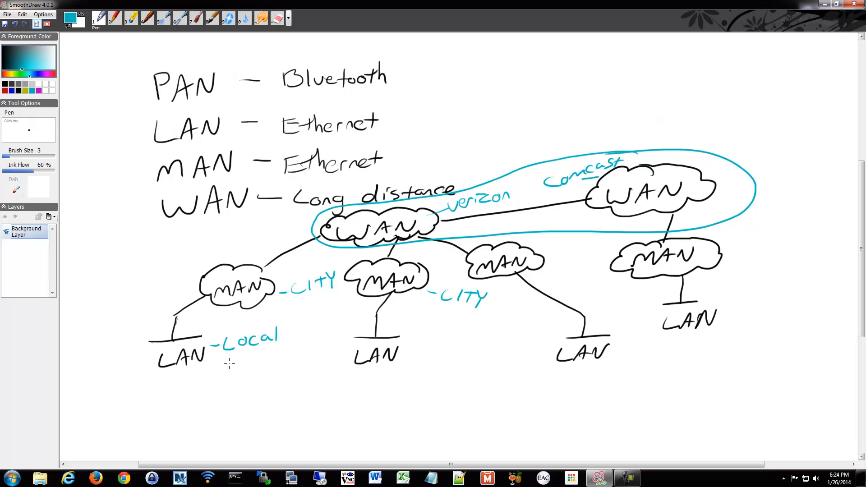
left_click_drag(232, 365, 270, 364)
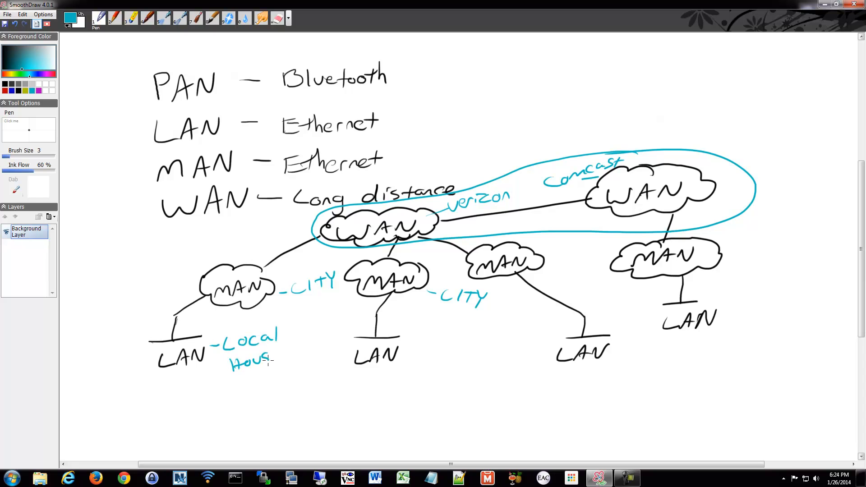